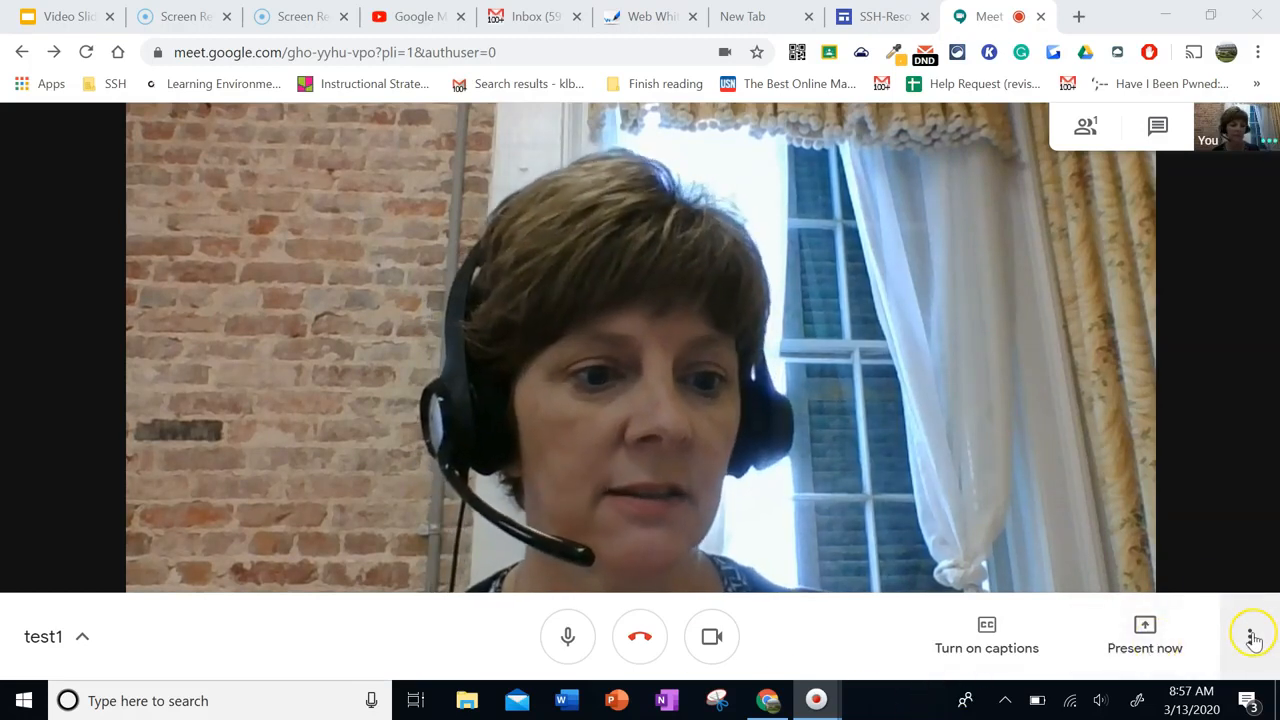
Start recording the meeting via More options > Record meeting and accept the consent notice
left_click(1248, 638)
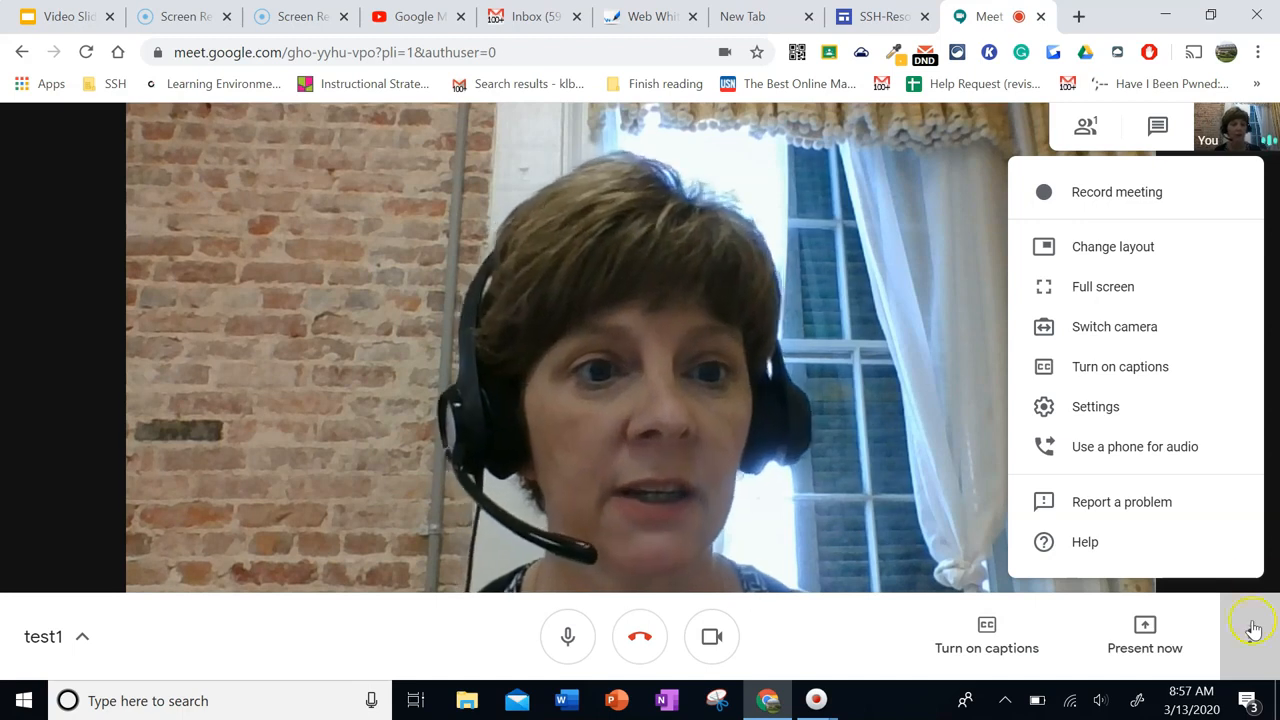
mouse_move(1196, 300)
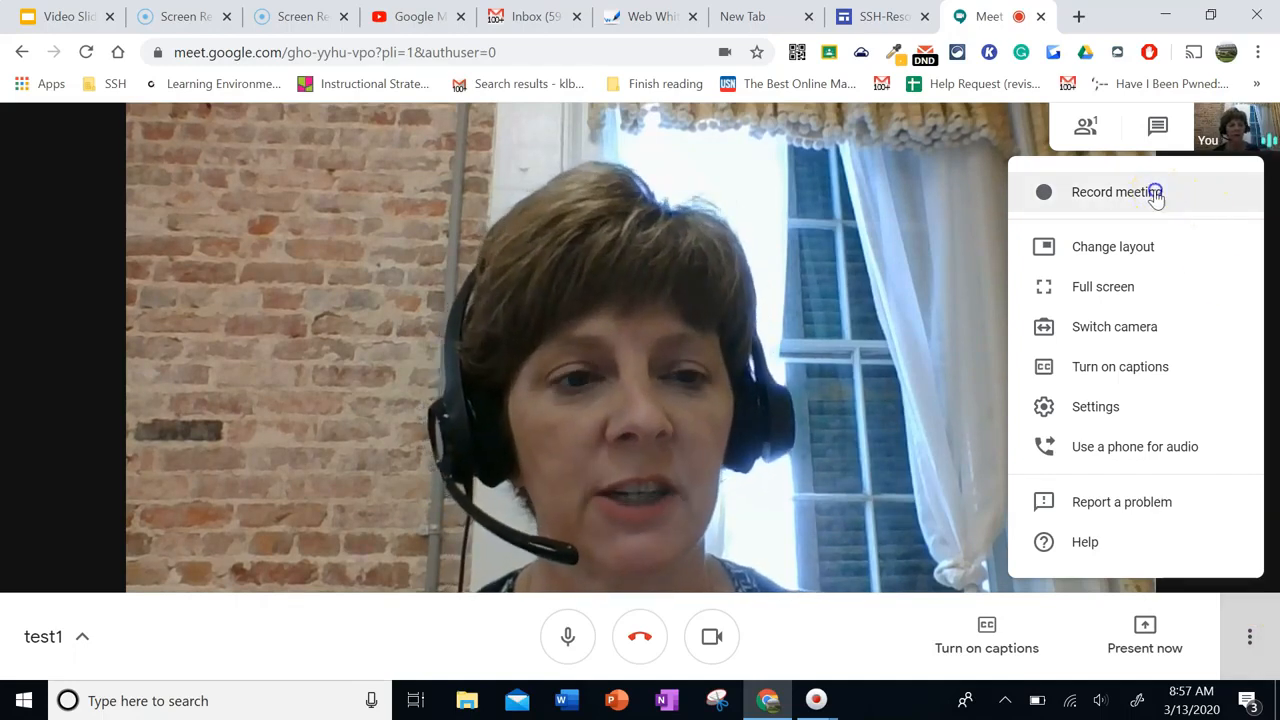
left_click(1116, 192)
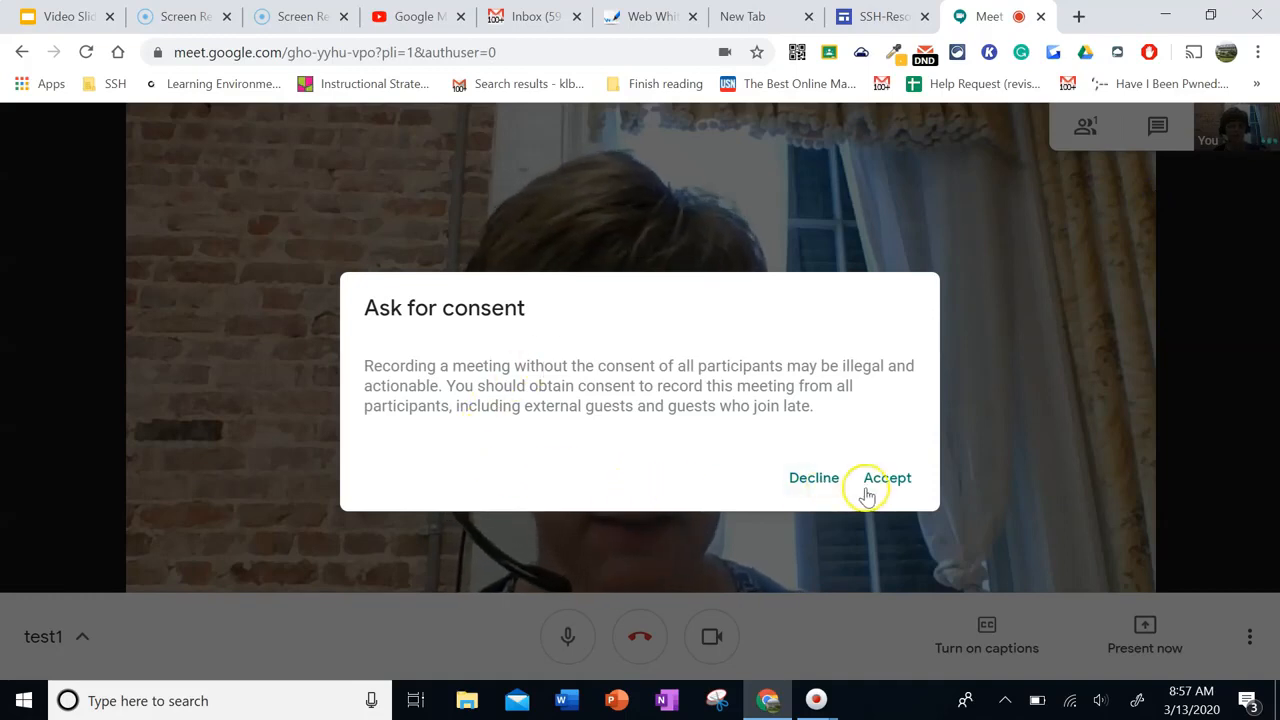
left_click(886, 476)
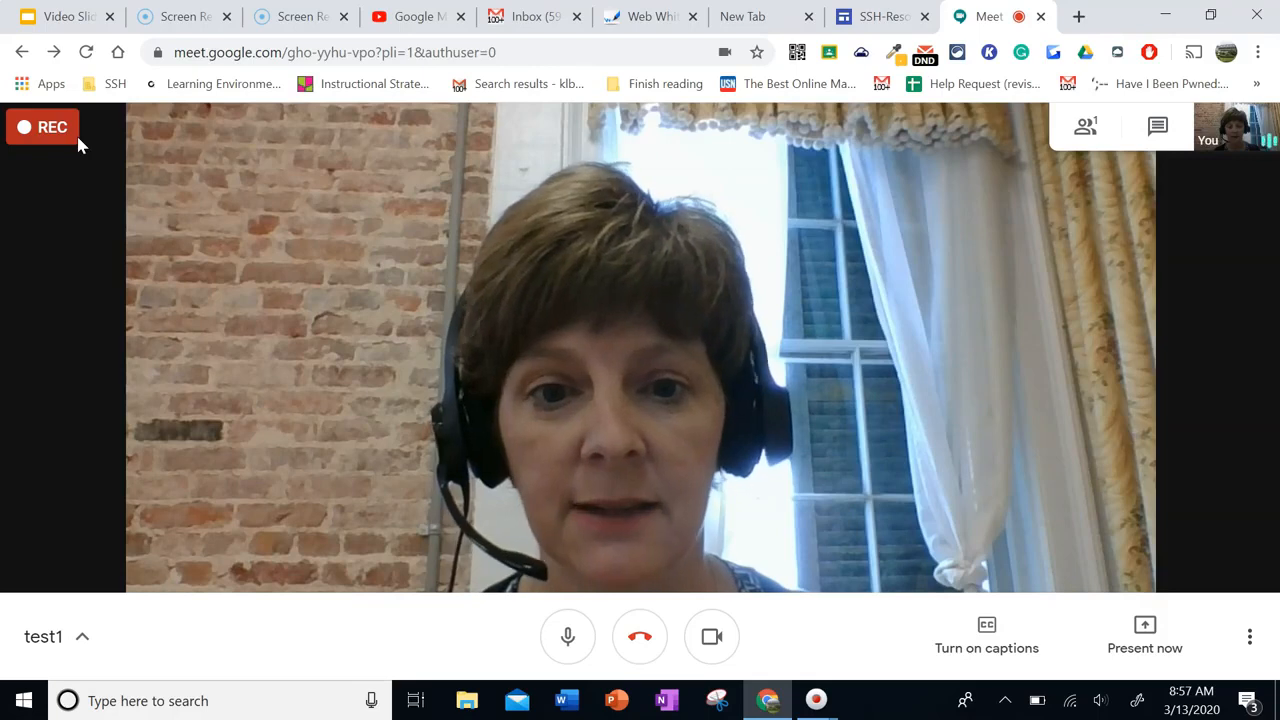
mouse_move(424, 324)
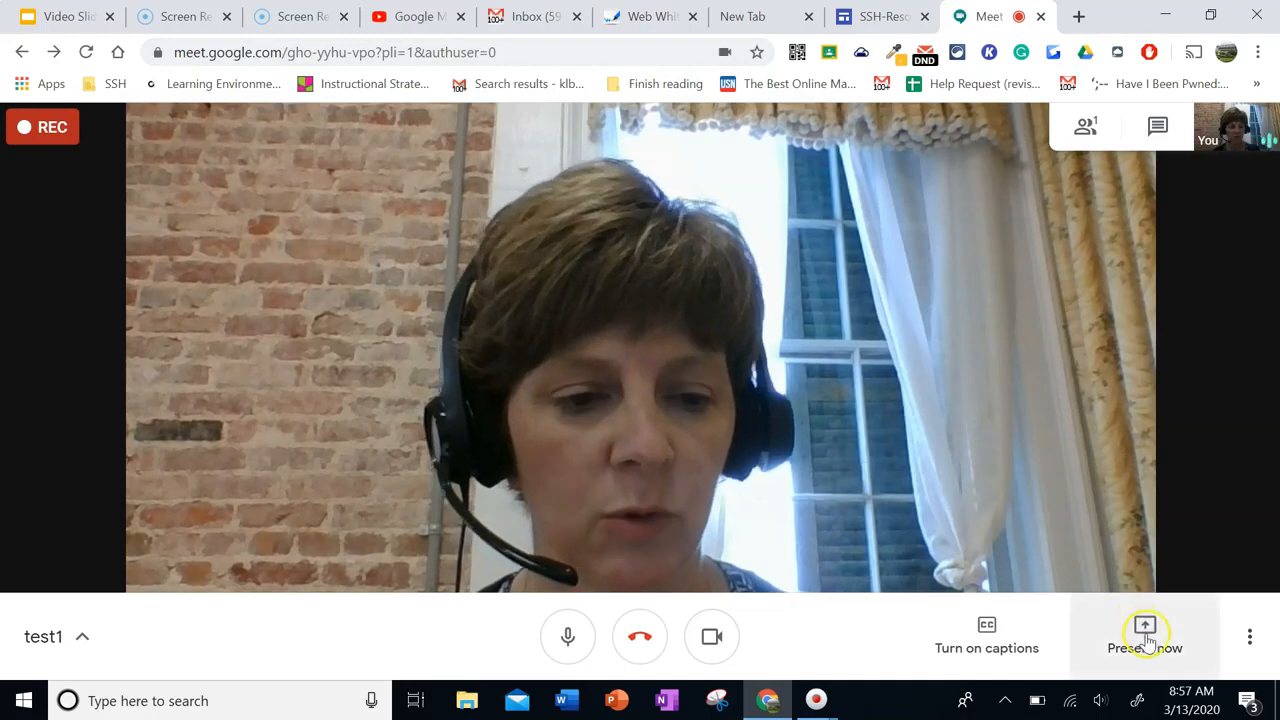
Present the entire screen to the meeting via Present now, selecting the screen thumbnail and sharing it
left_click(1144, 624)
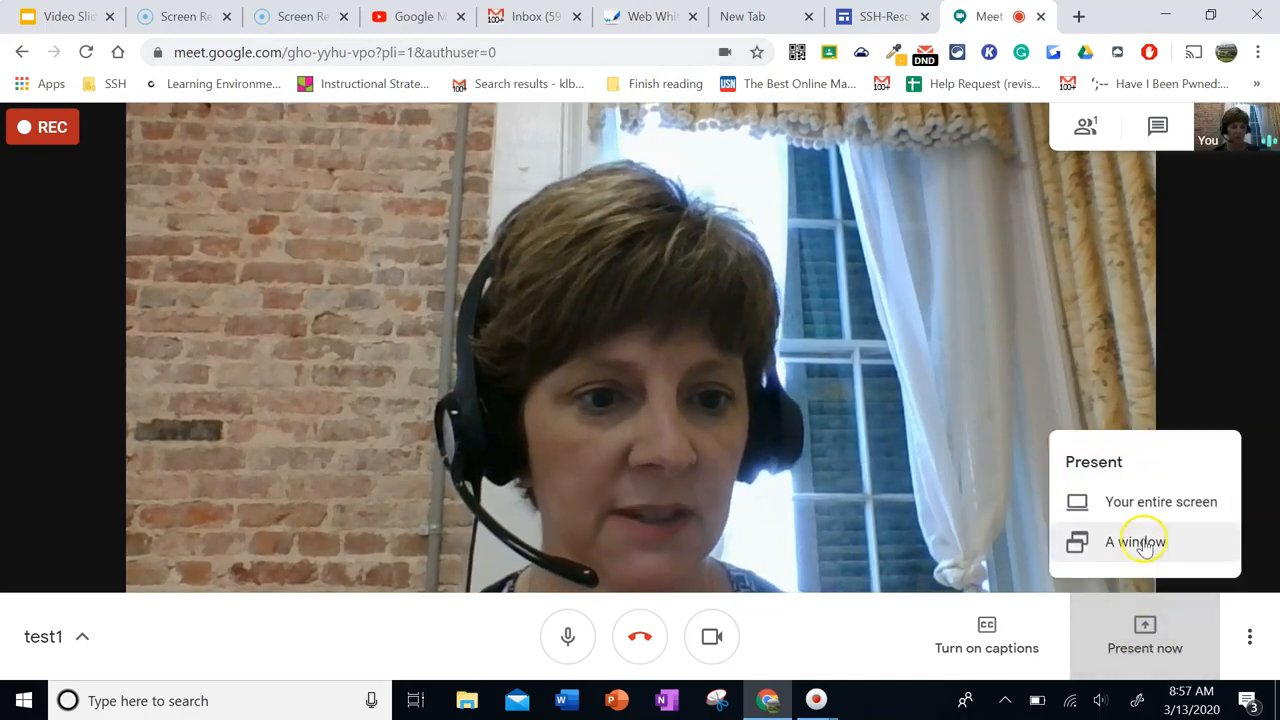
left_click(1160, 502)
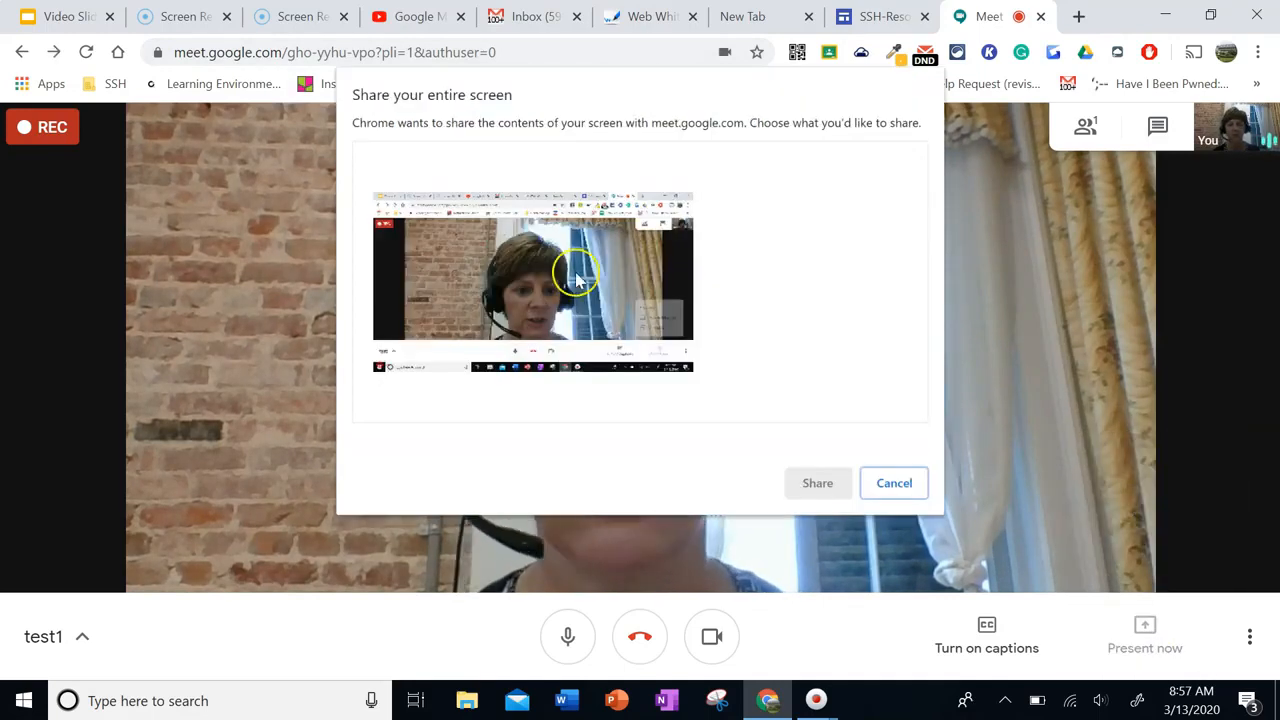
left_click(532, 276)
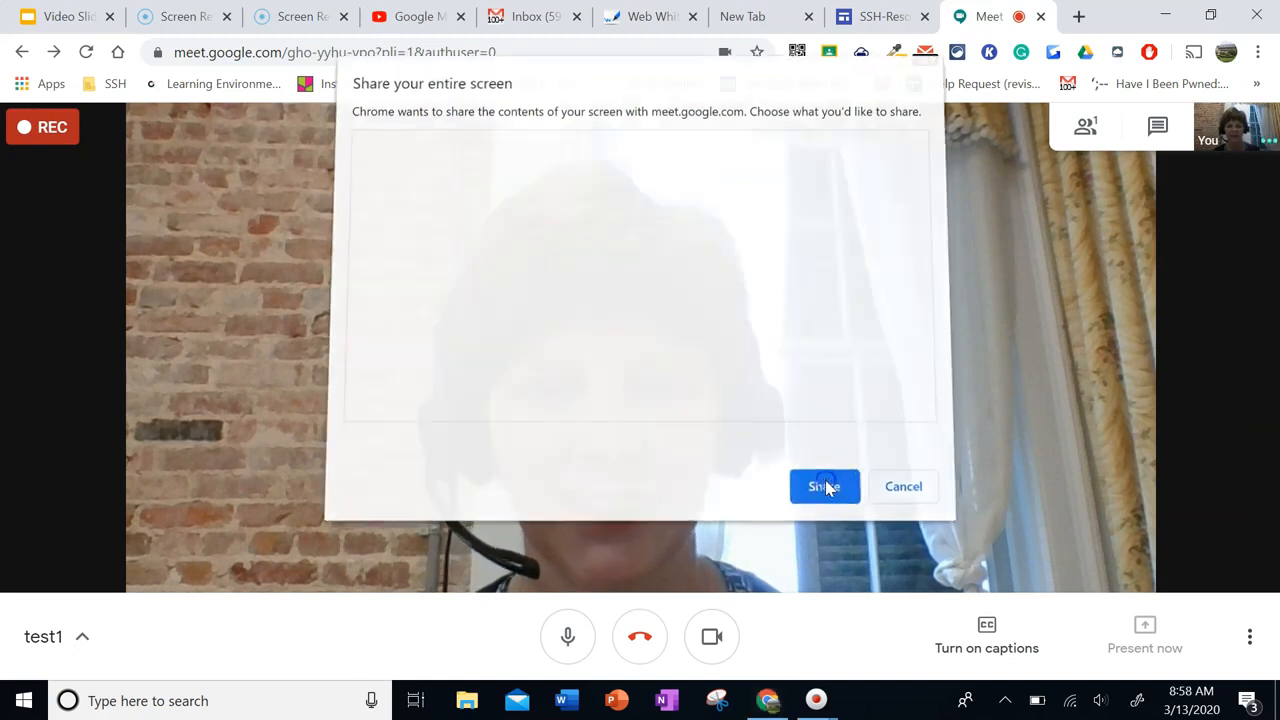
left_click(824, 486)
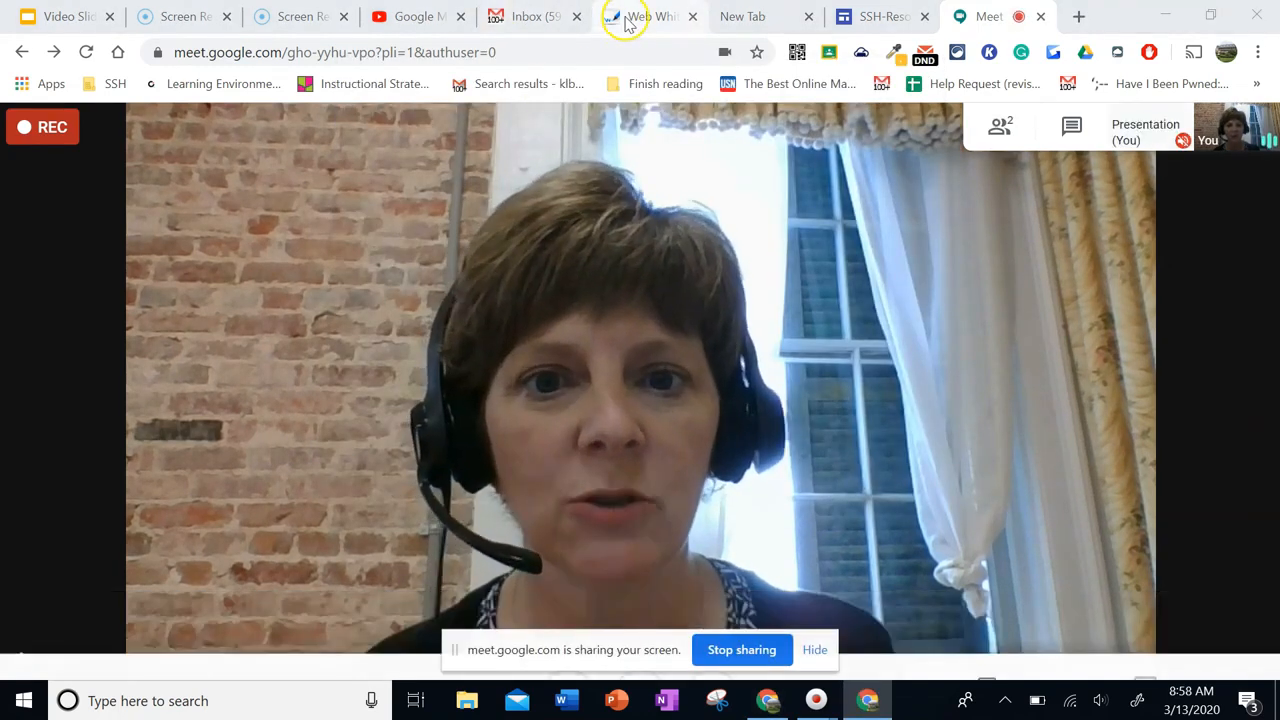
On the Web Whiteboard, handwrite 3x+2=6 in red marker and −2 under both sides in blue
left_click(644, 16)
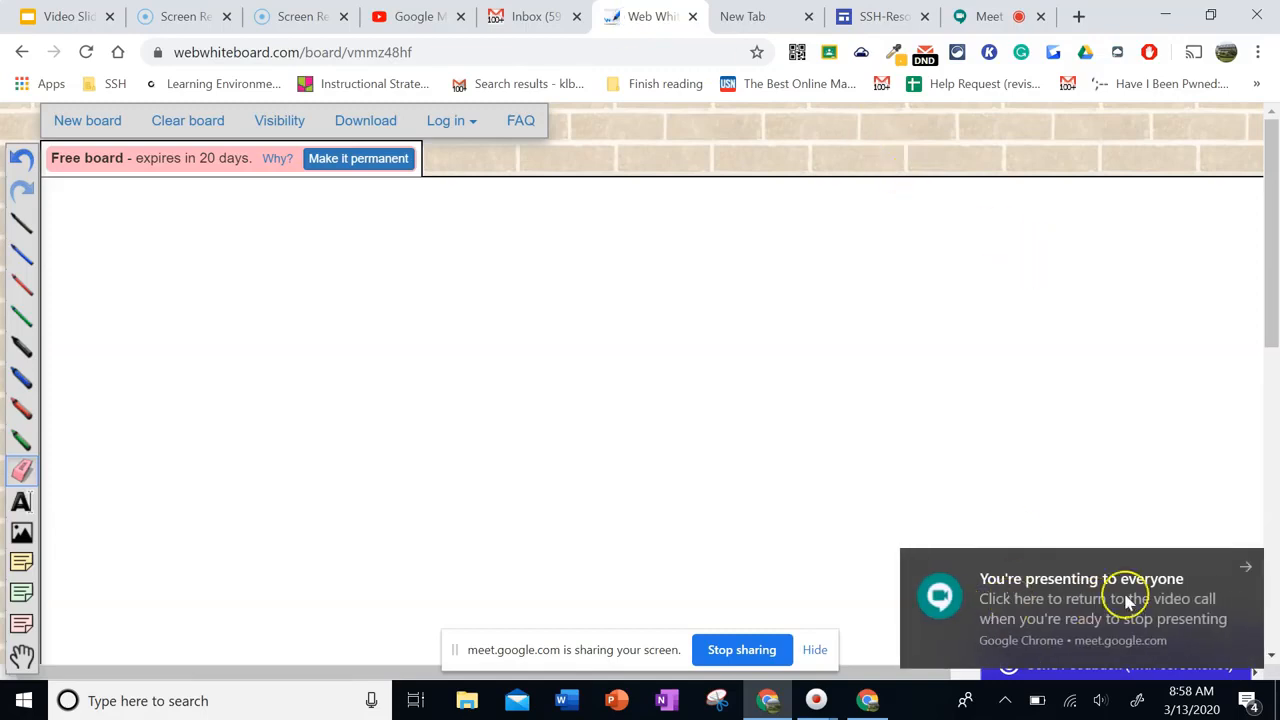
mouse_move(1146, 604)
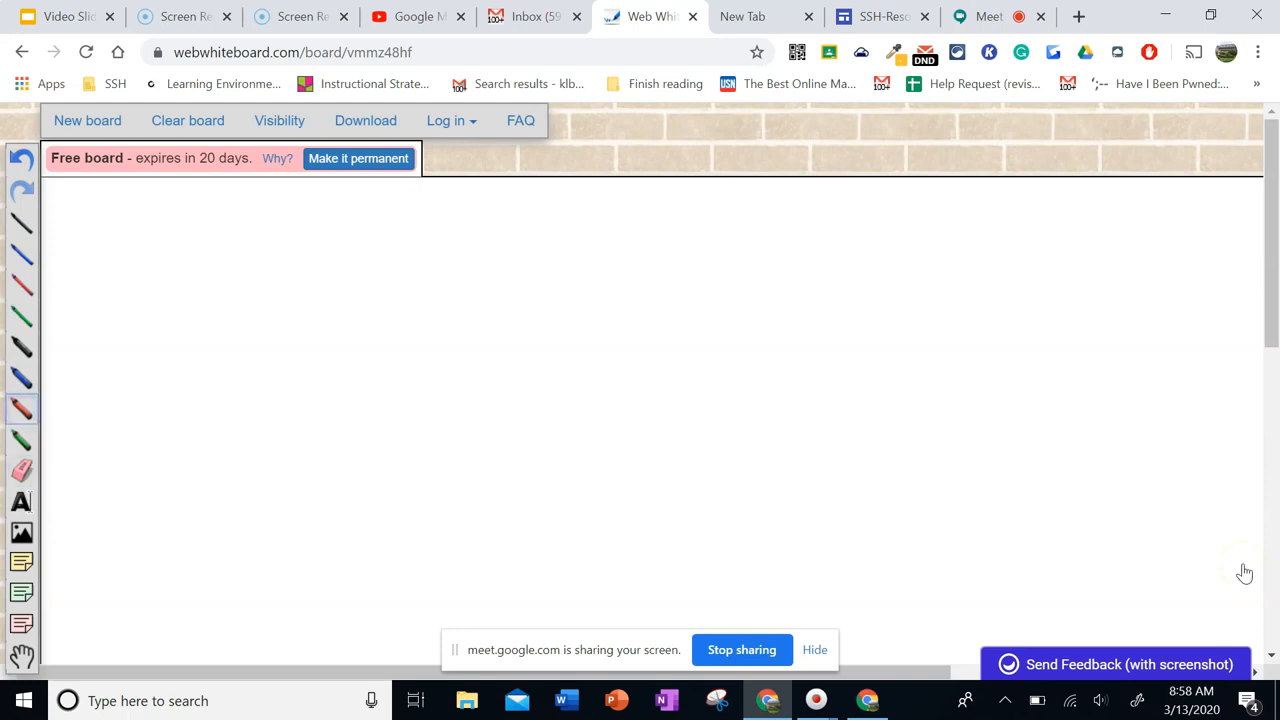
left_click_drag(304, 276, 324, 260)
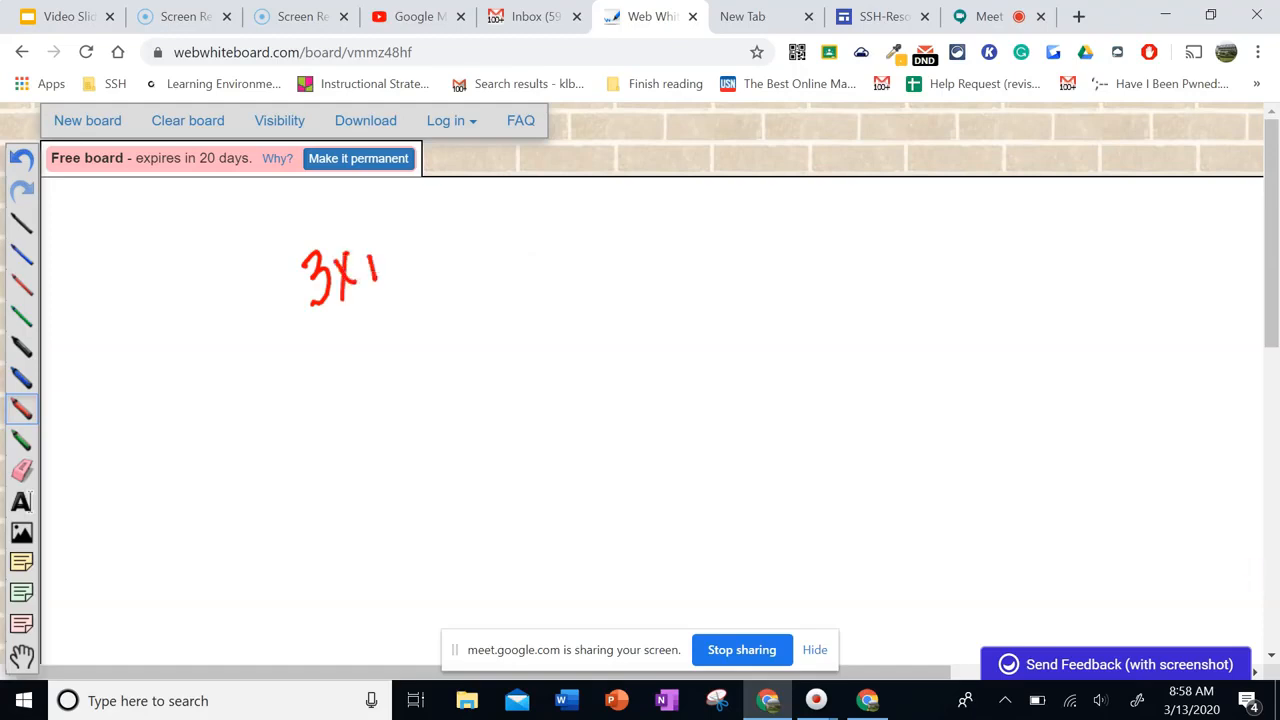
left_click_drag(360, 270, 444, 250)
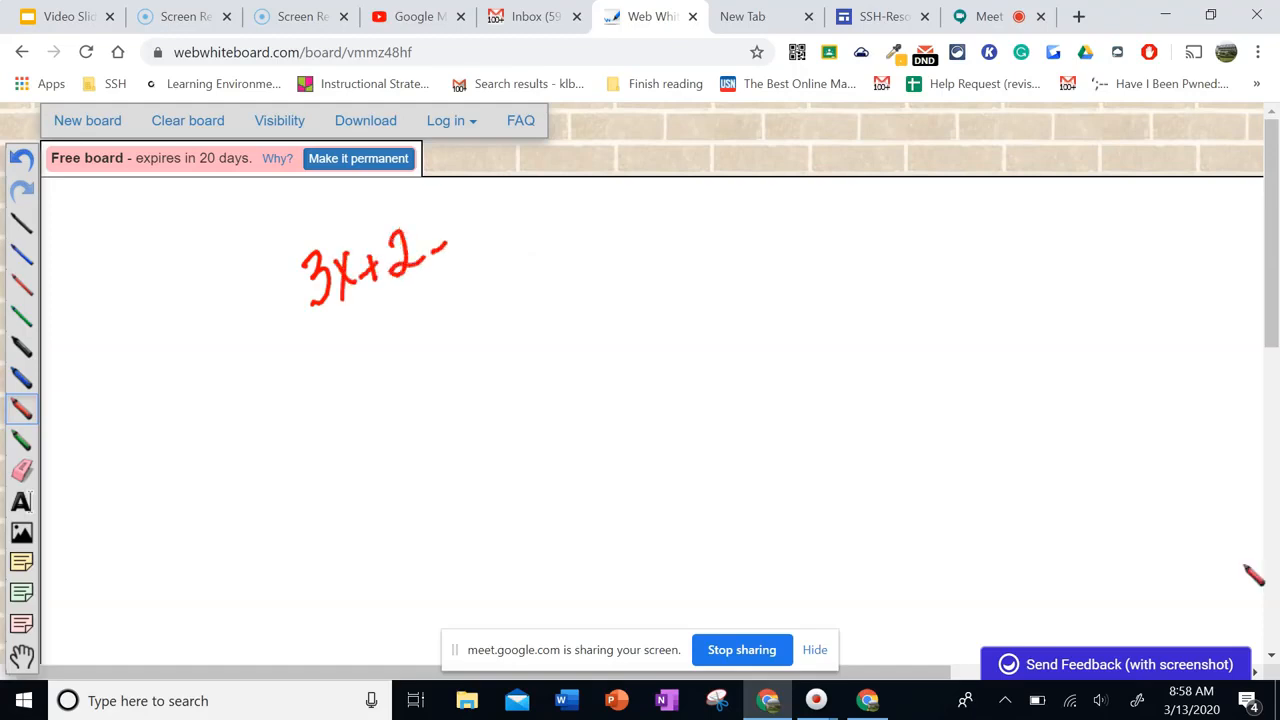
left_click_drag(444, 250, 480, 230)
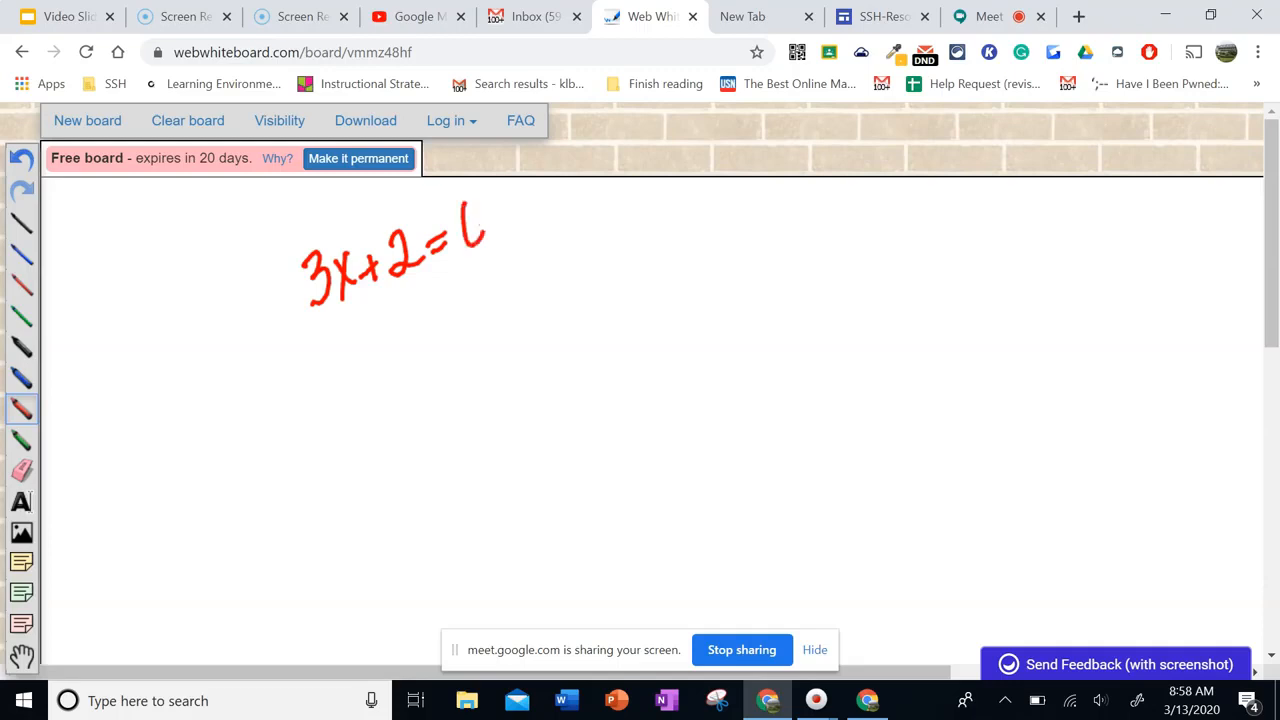
left_click_drag(404, 320, 660, 324)
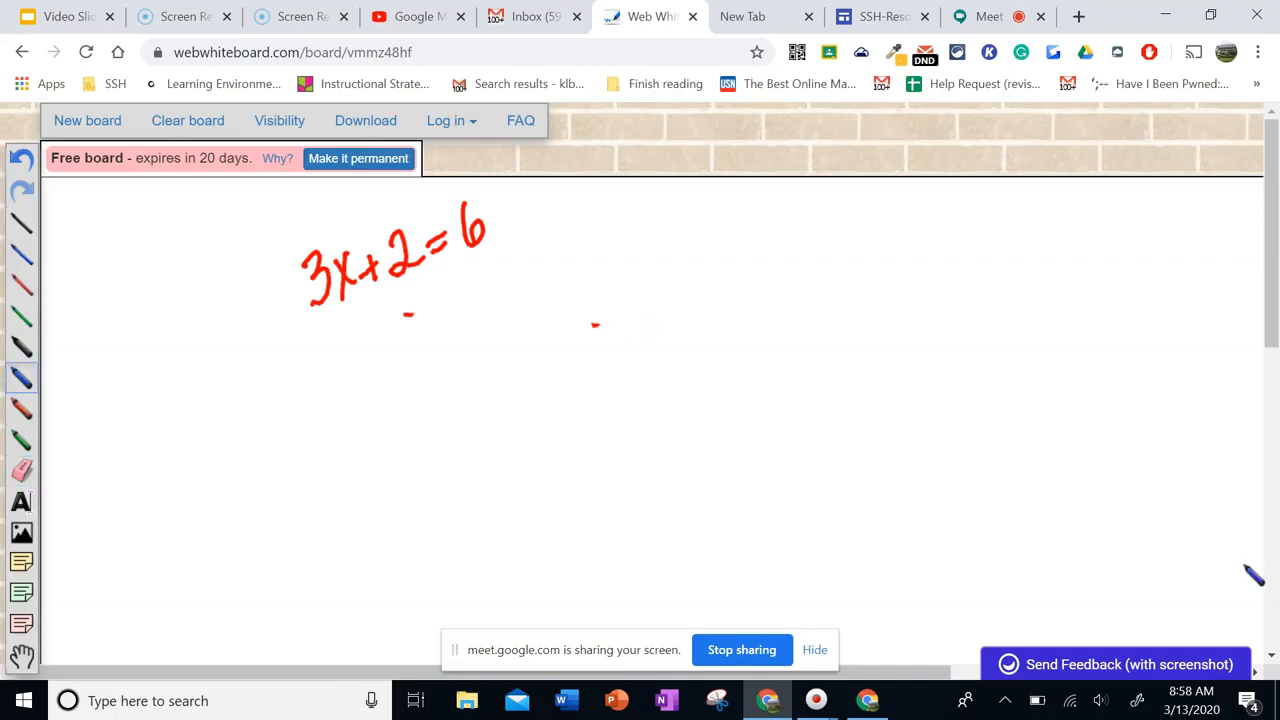
left_click_drag(400, 296, 424, 316)
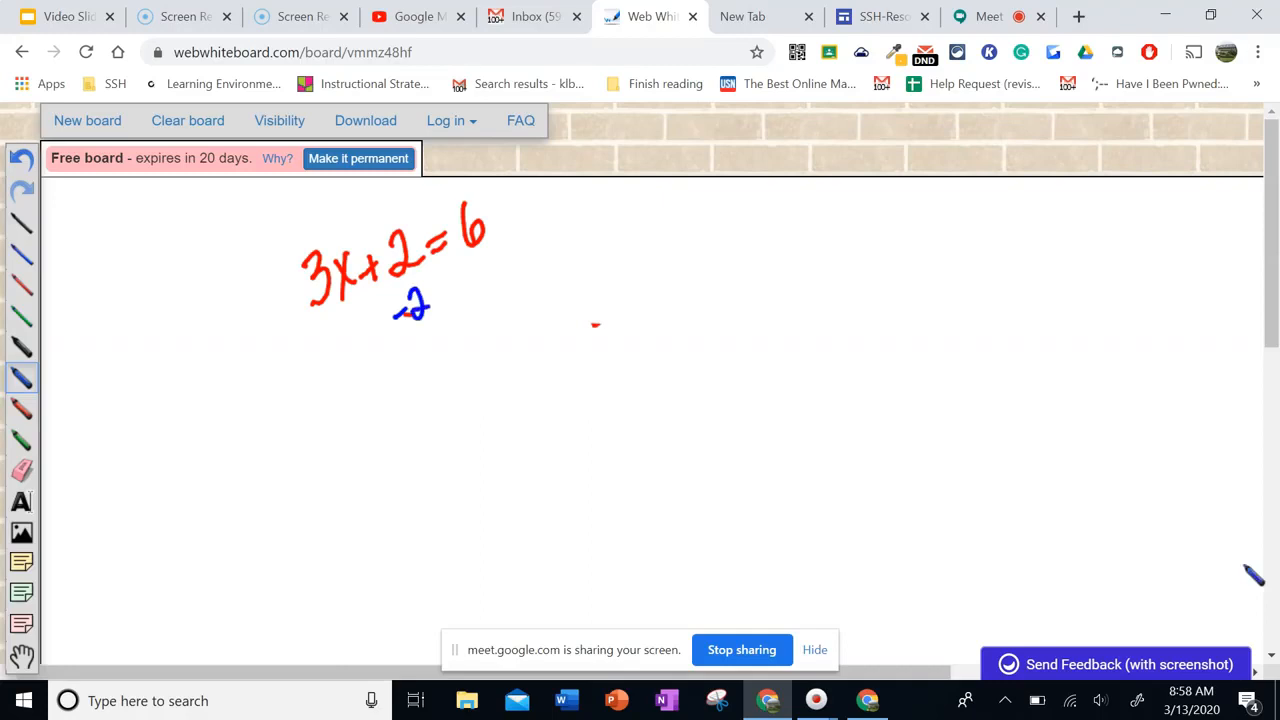
left_click_drag(480, 270, 524, 264)
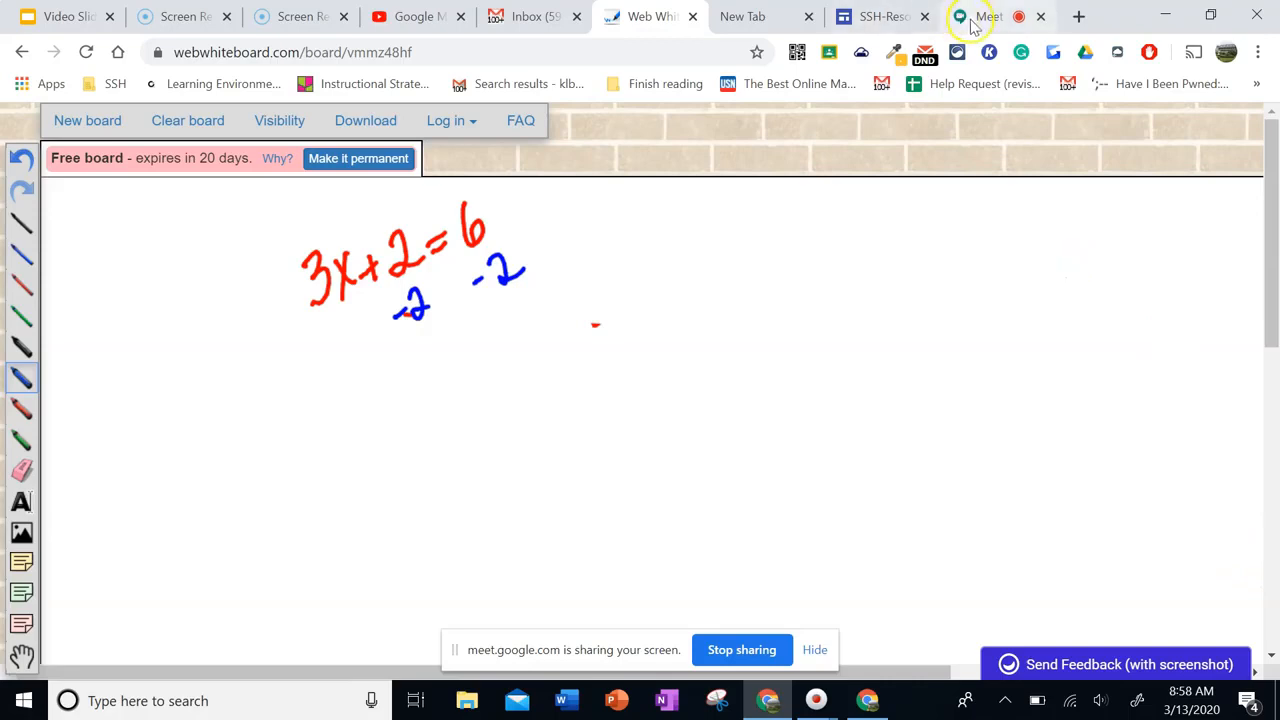
Switch back to the Google Meet tab where the screen is being presented
left_click(984, 16)
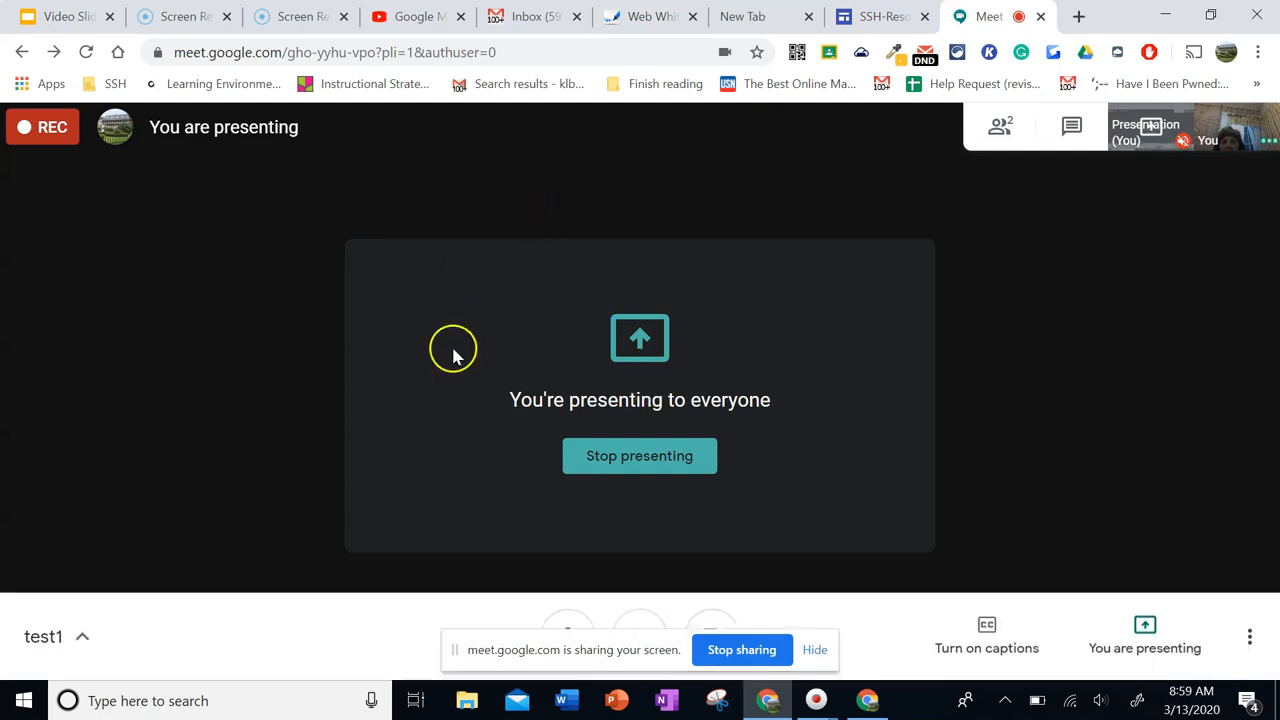
mouse_move(570, 468)
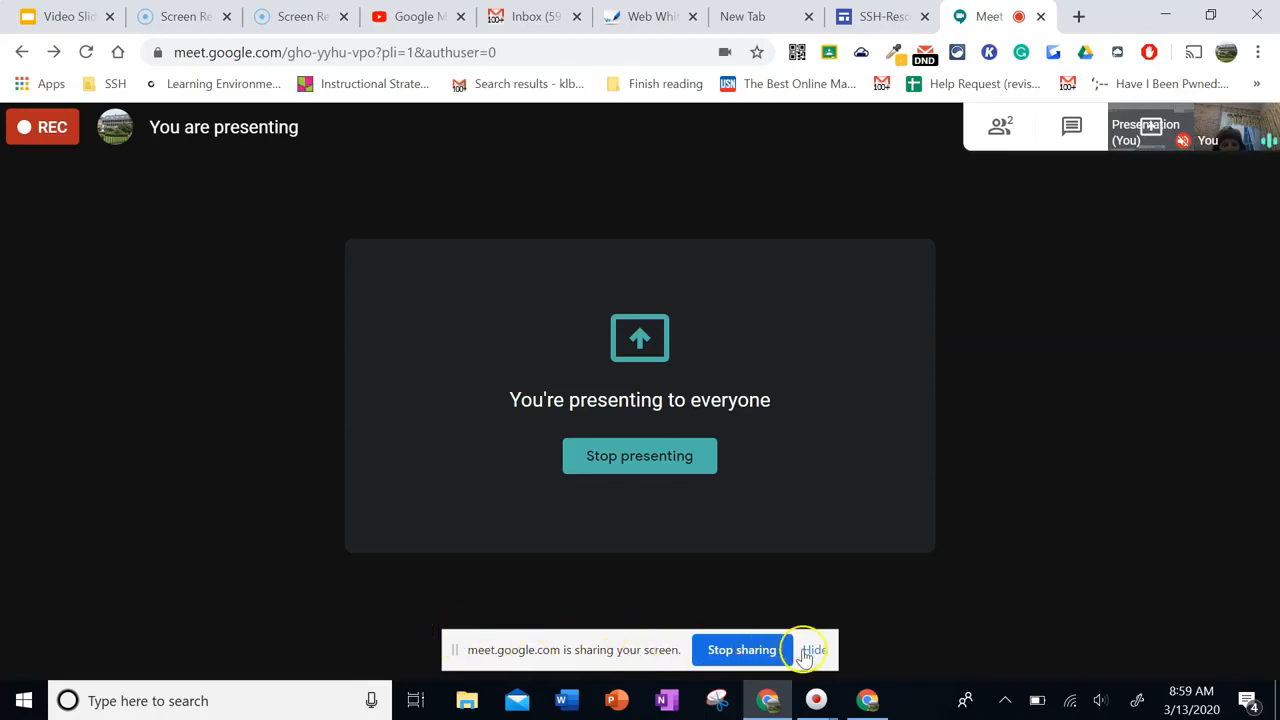
mouse_move(820, 628)
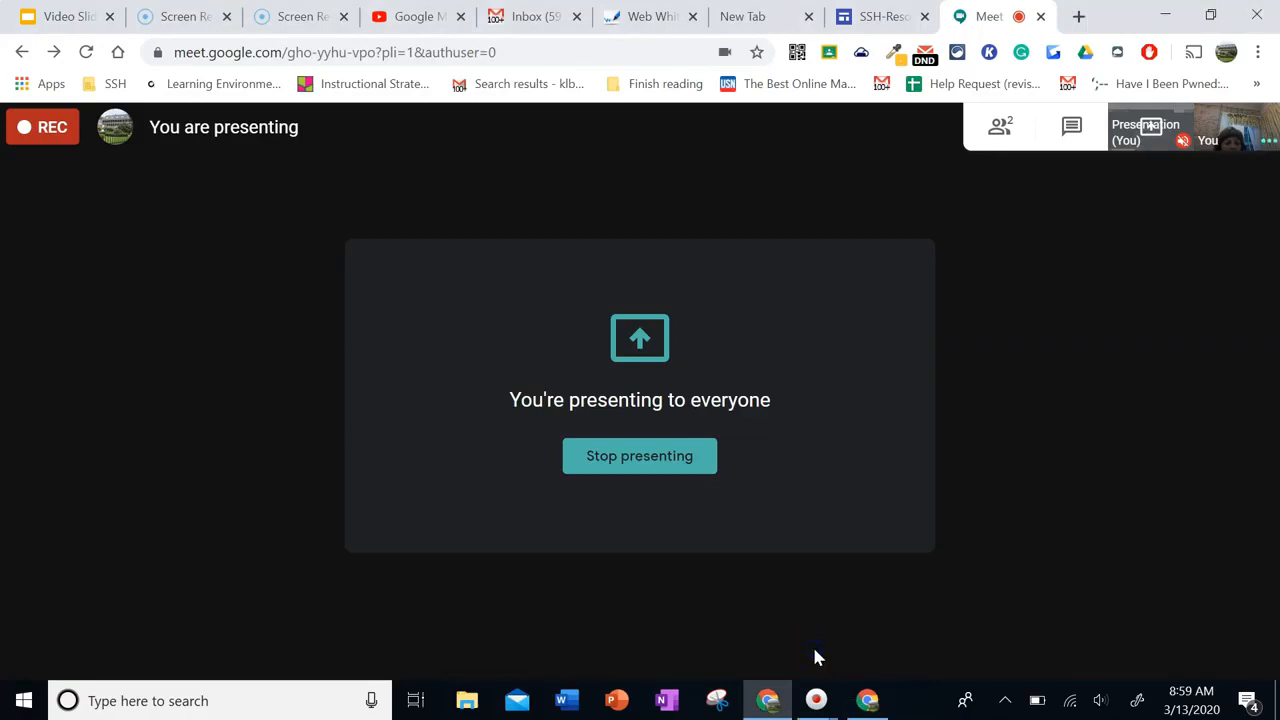
mouse_move(1096, 284)
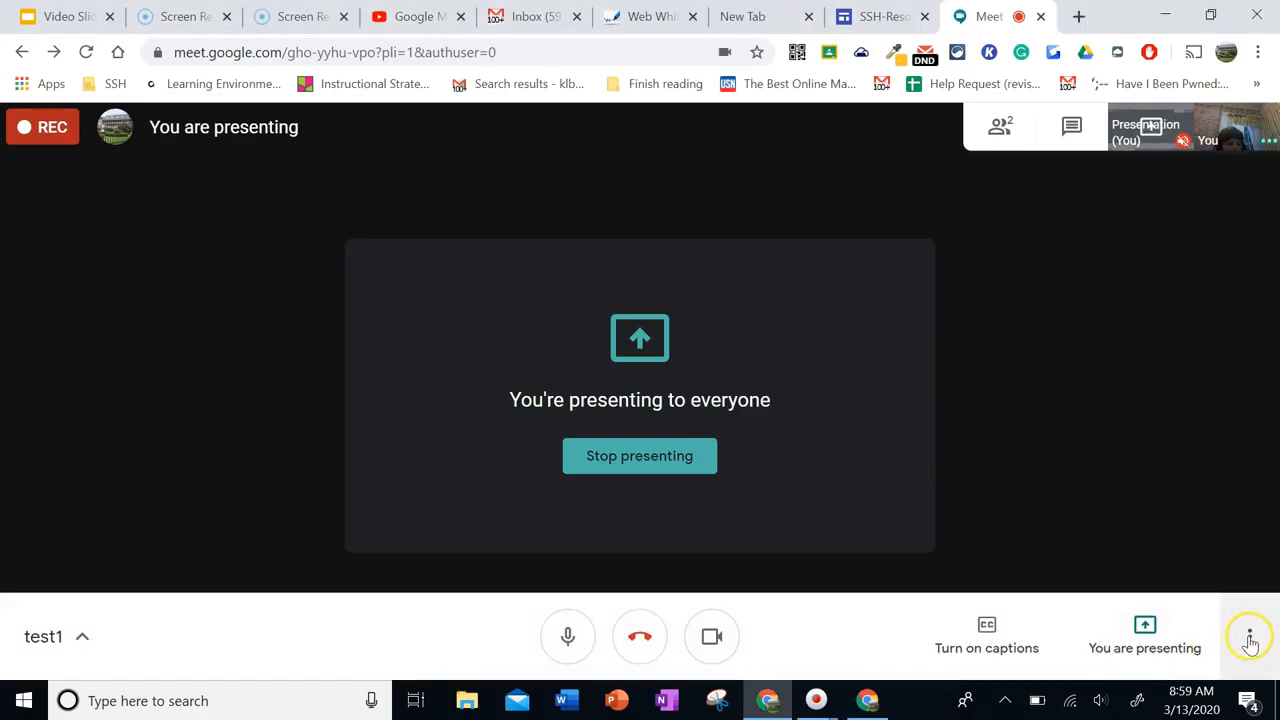
mouse_move(1250, 636)
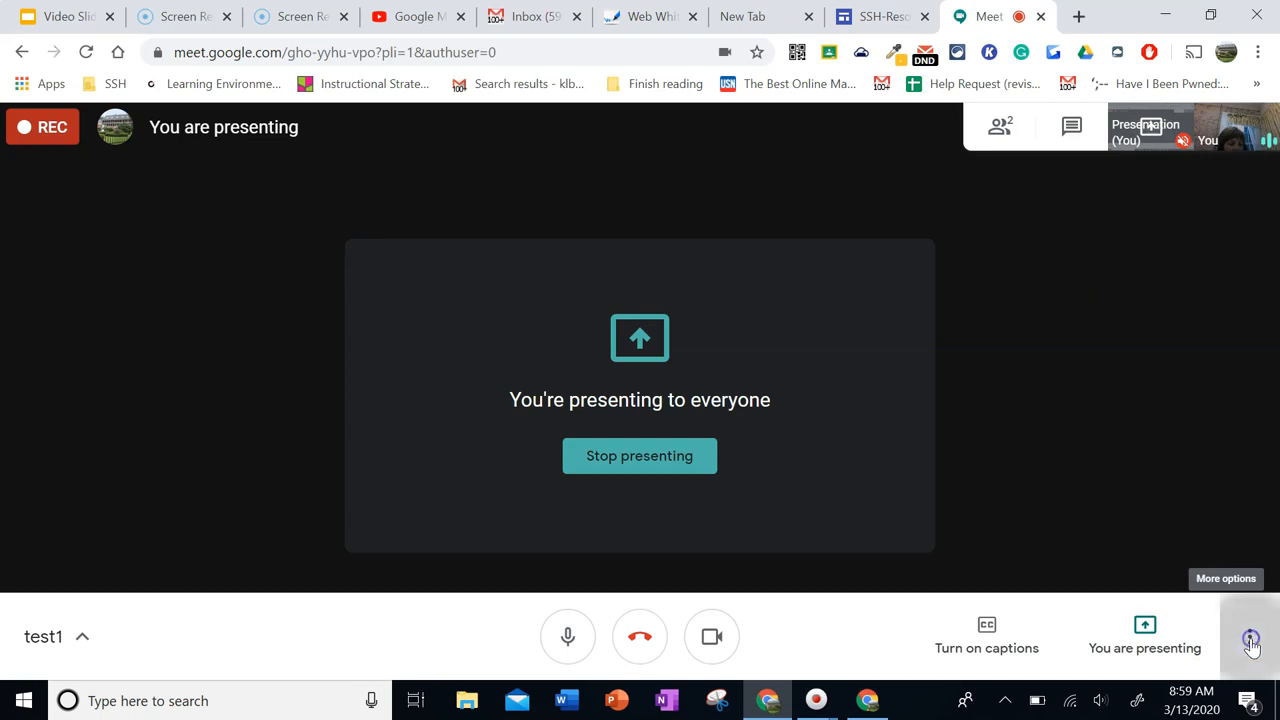
Stop the meeting recording via More options and confirm, leaving screen presentation running
left_click(1248, 640)
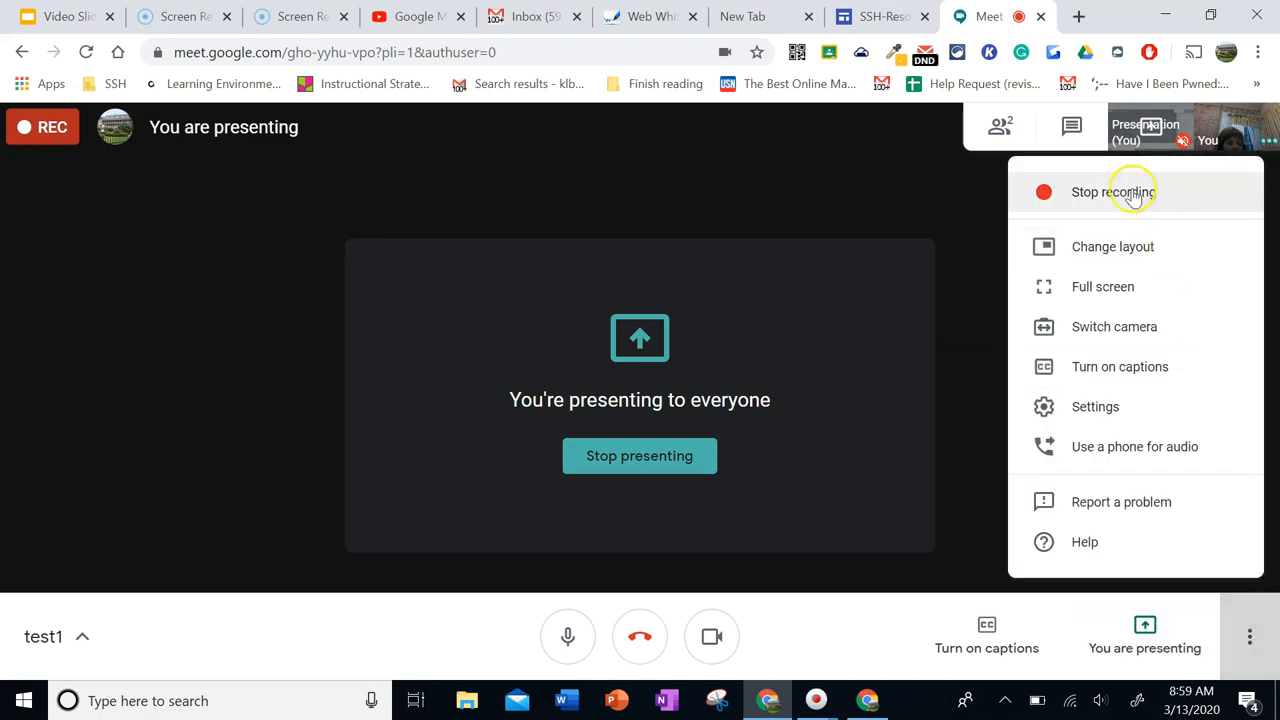
left_click(1112, 192)
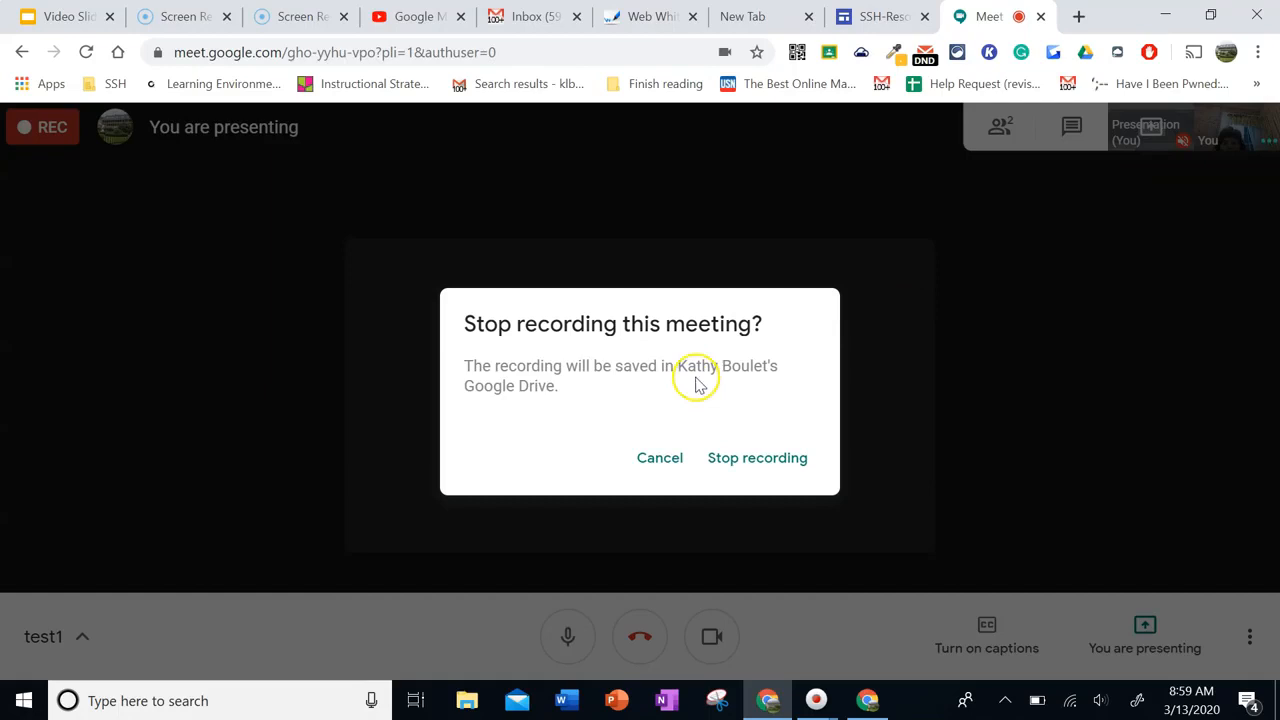
mouse_move(756, 460)
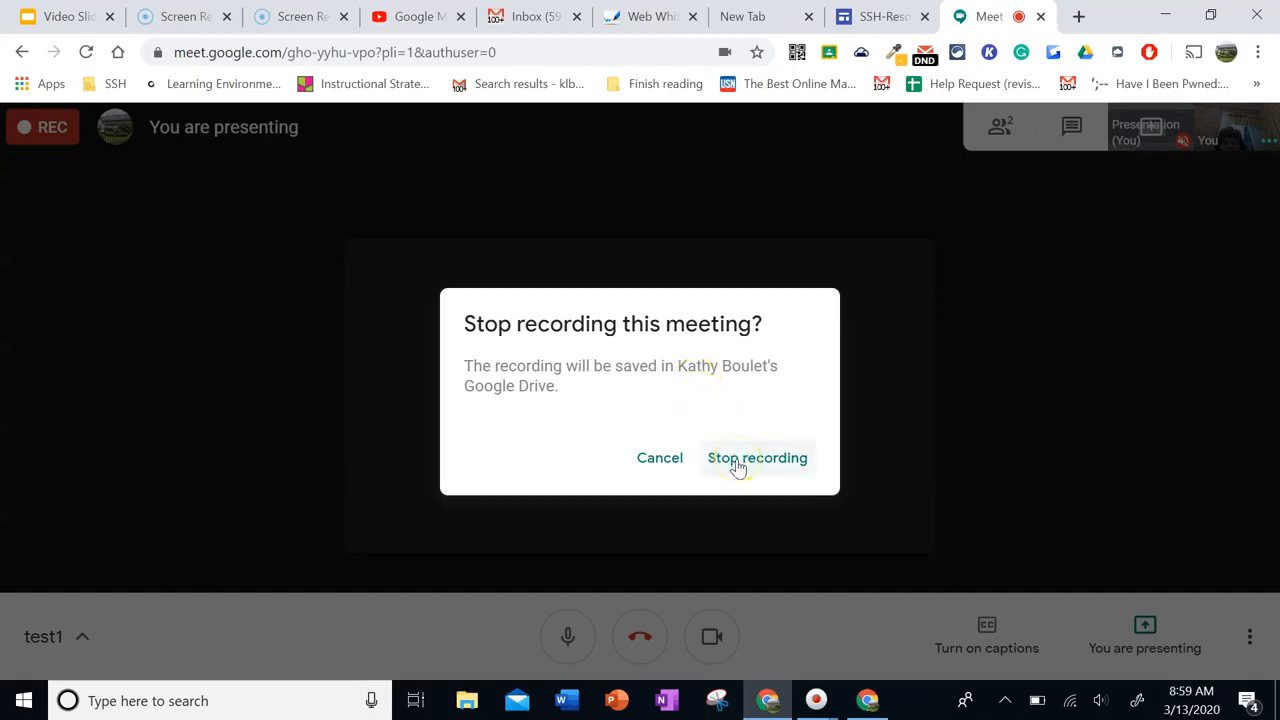
left_click(756, 458)
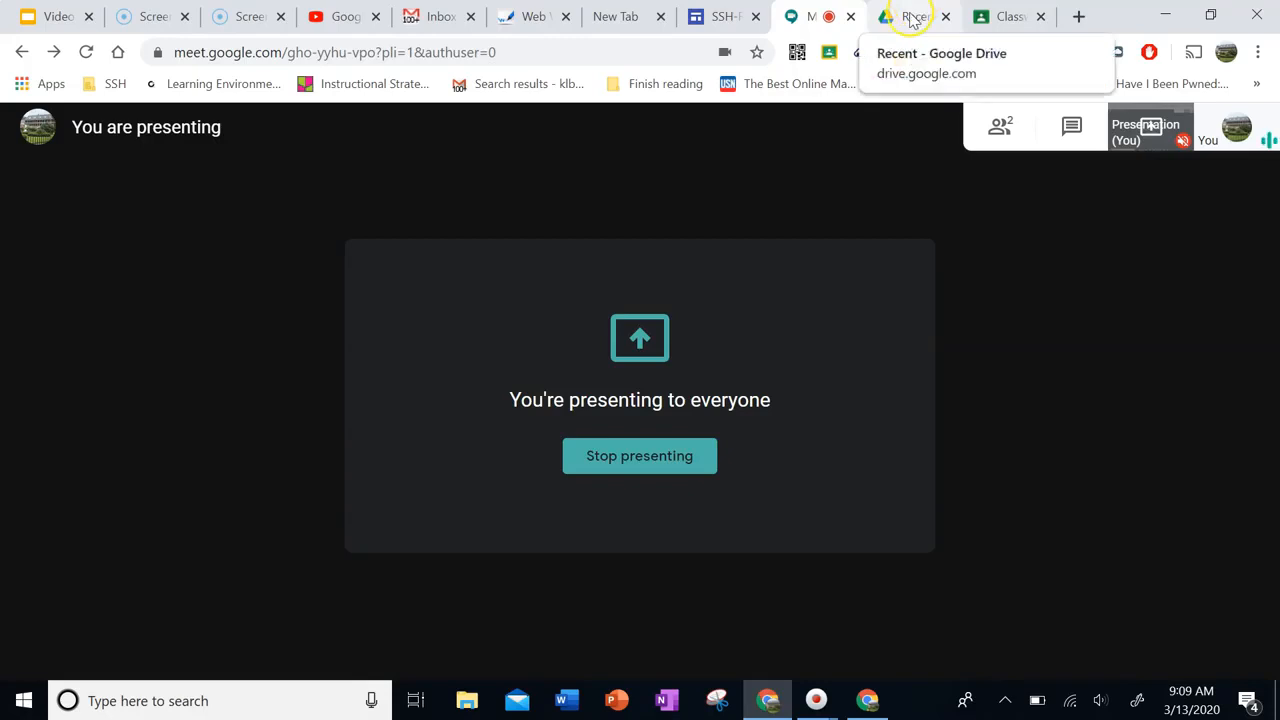
In Google Drive's Recent list, preview the gho-yyhu-vpo (2020-03-13) meeting recording, still processing
left_click(910, 16)
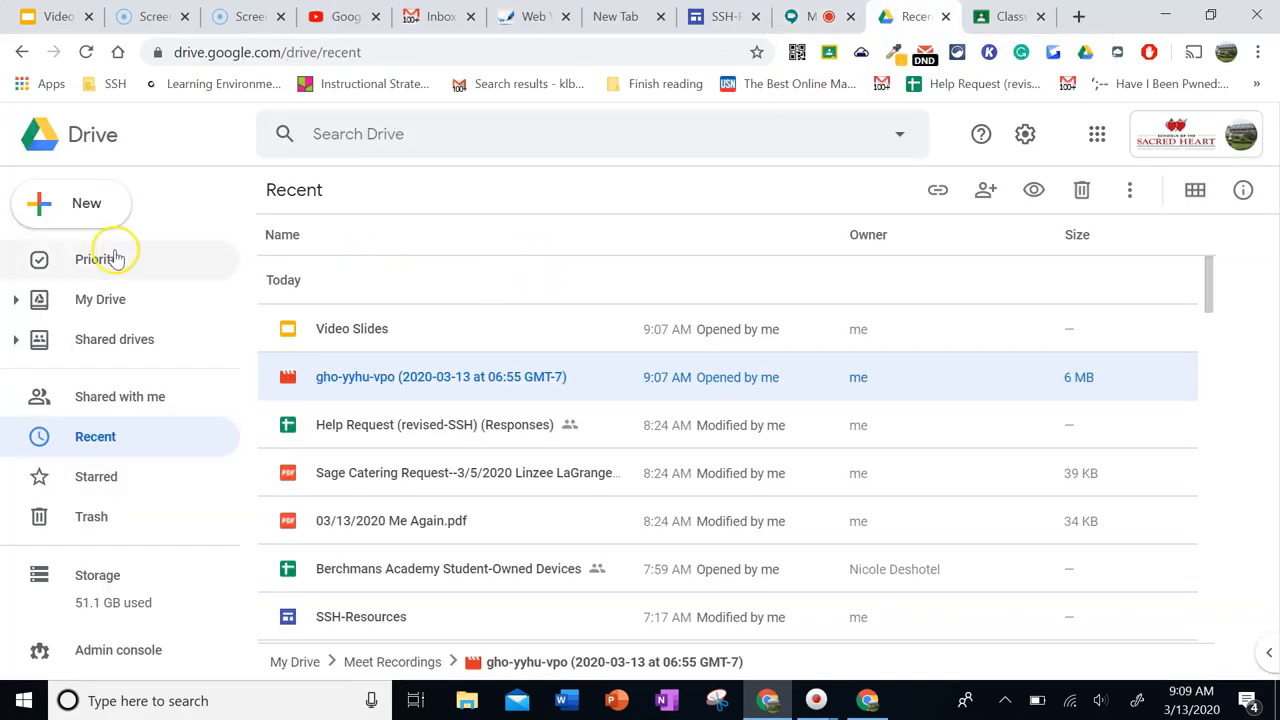
mouse_move(84, 144)
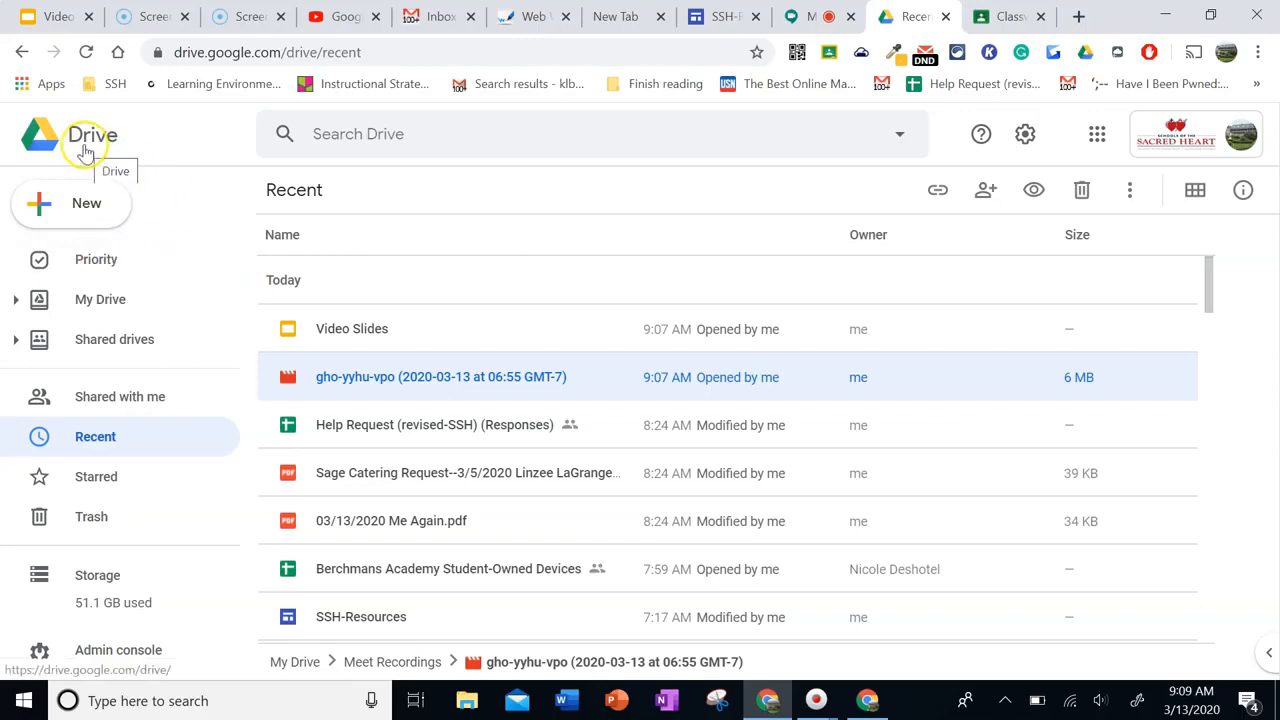
mouse_move(100, 300)
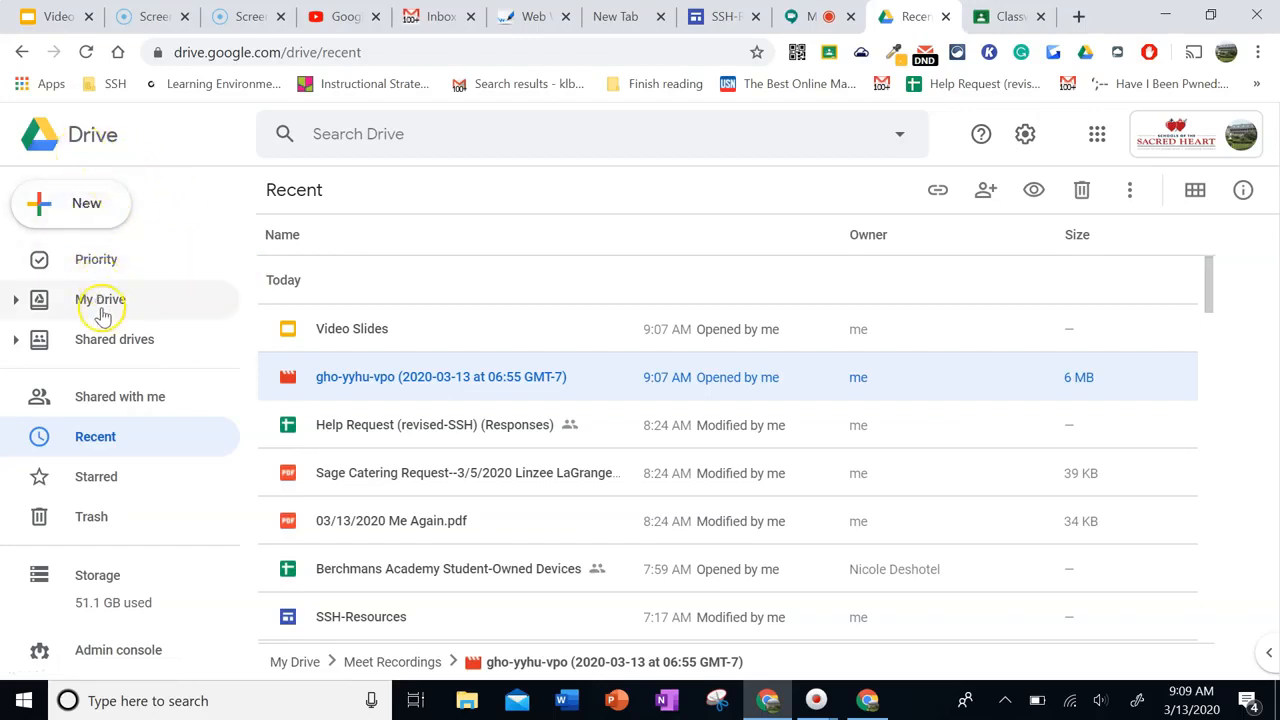
left_click(100, 300)
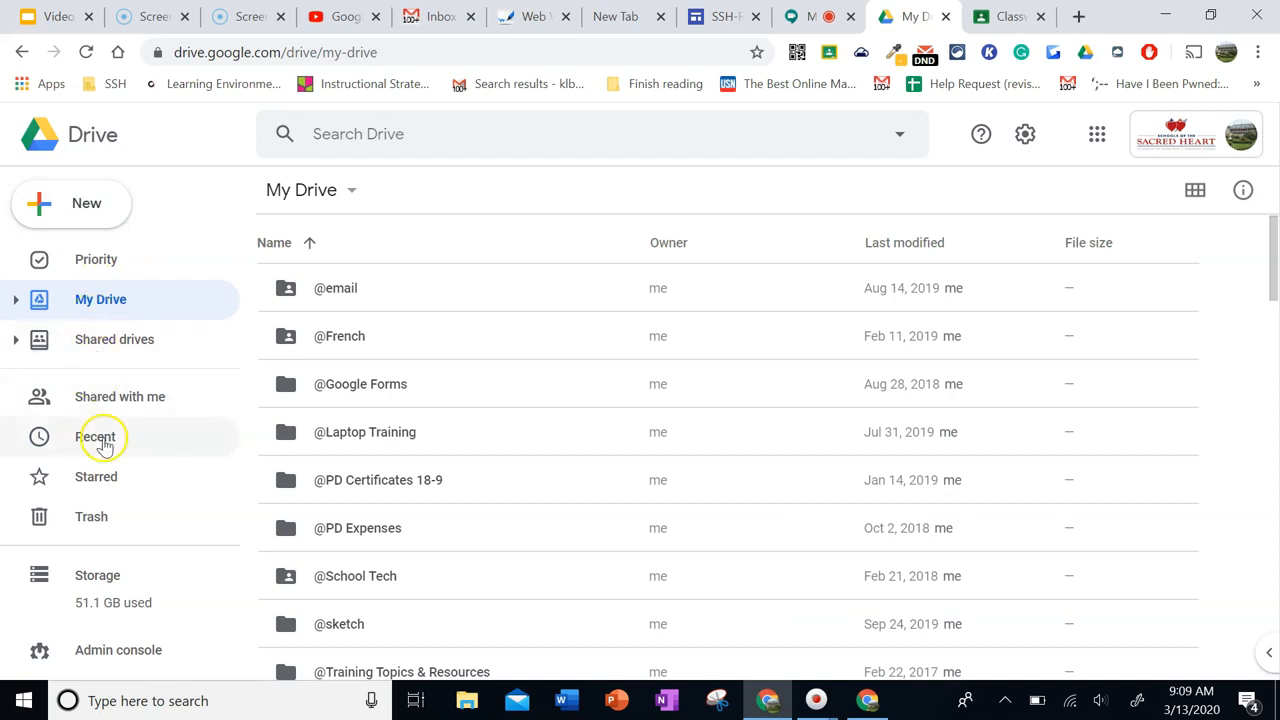
left_click(96, 436)
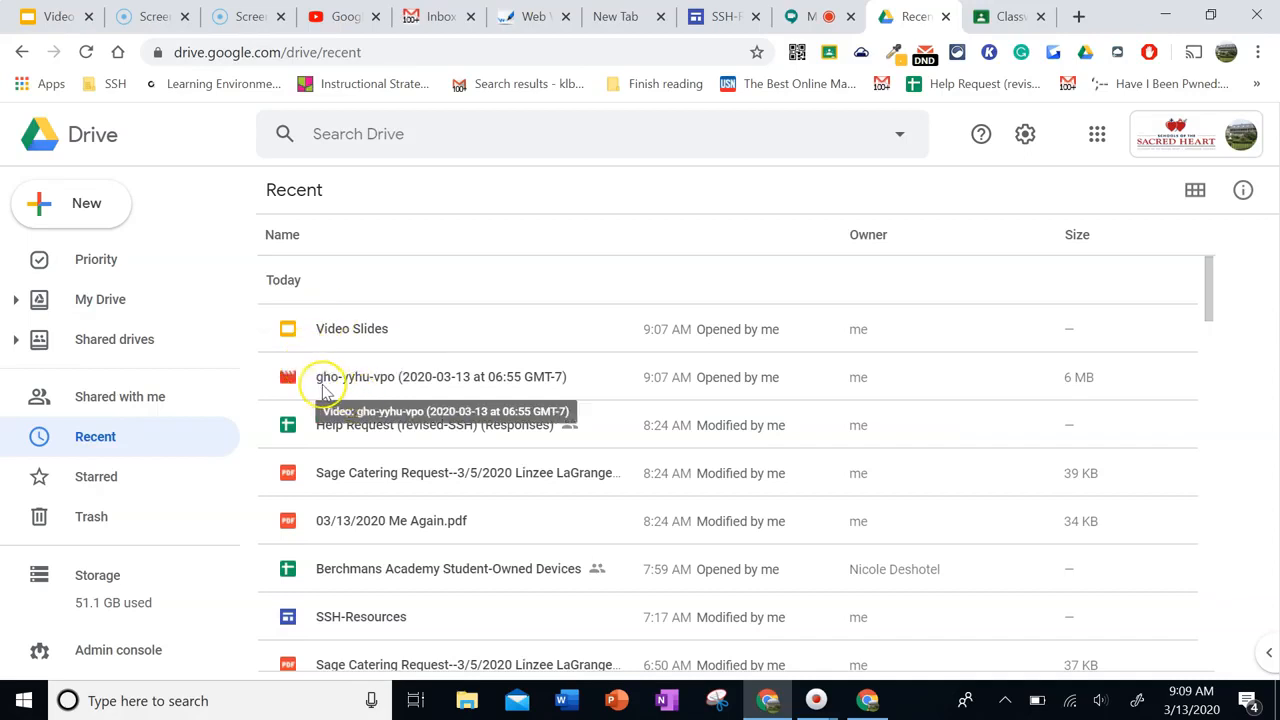
mouse_move(350, 388)
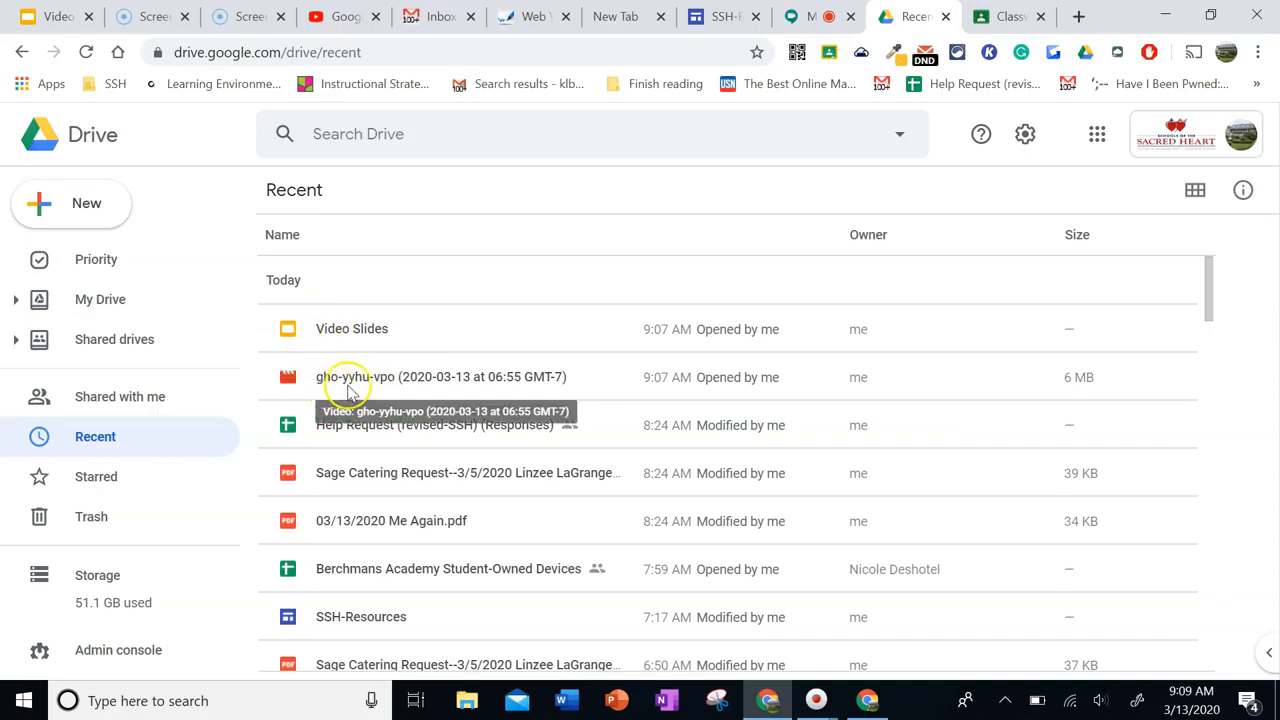
mouse_move(464, 386)
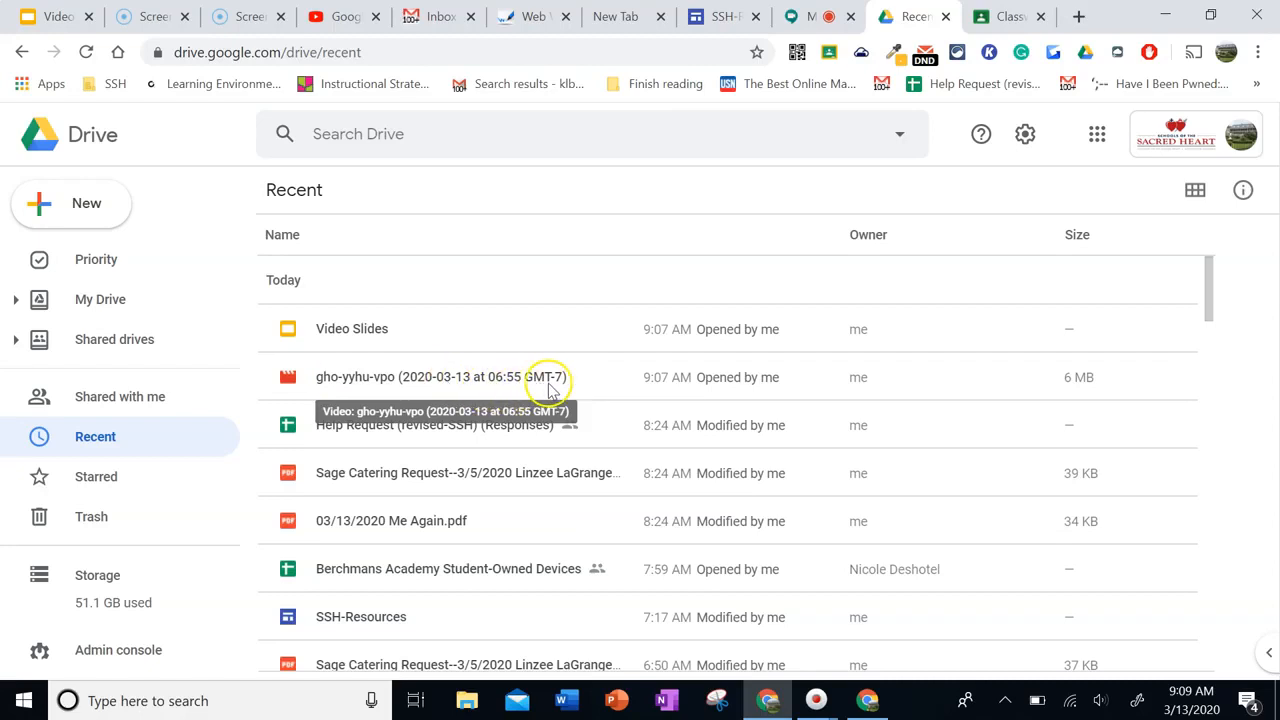
mouse_move(518, 380)
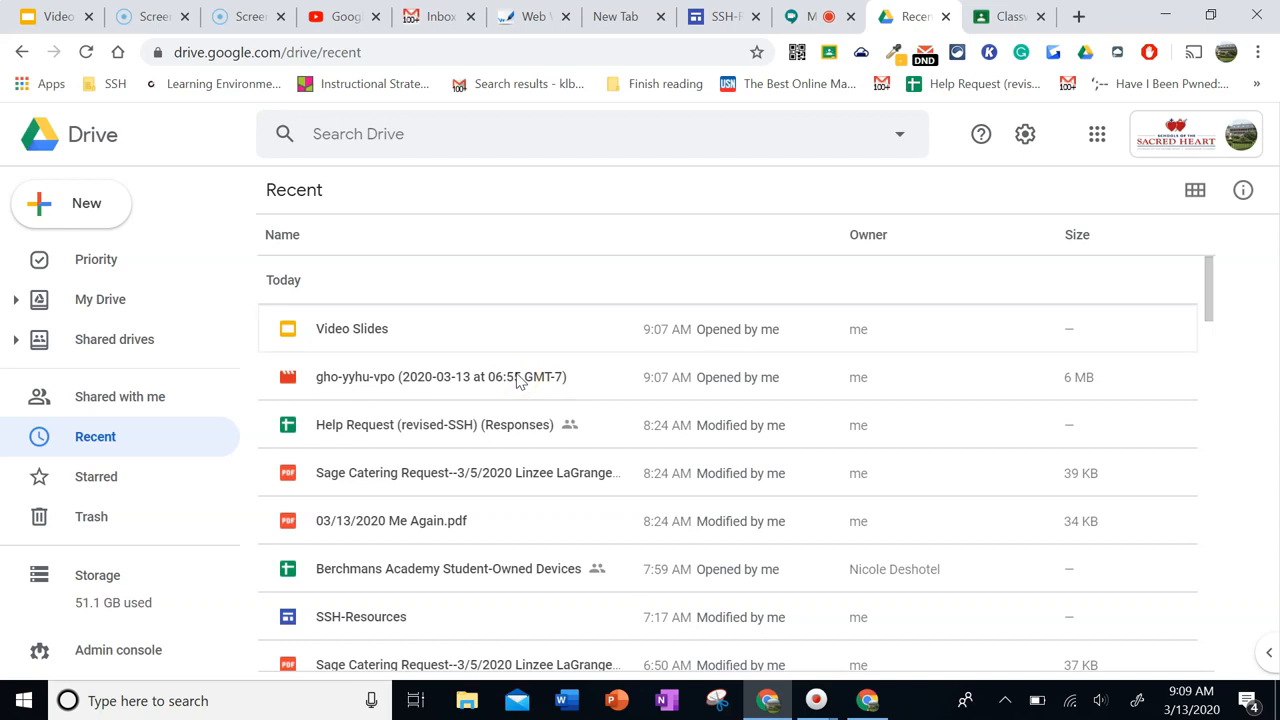
mouse_move(422, 376)
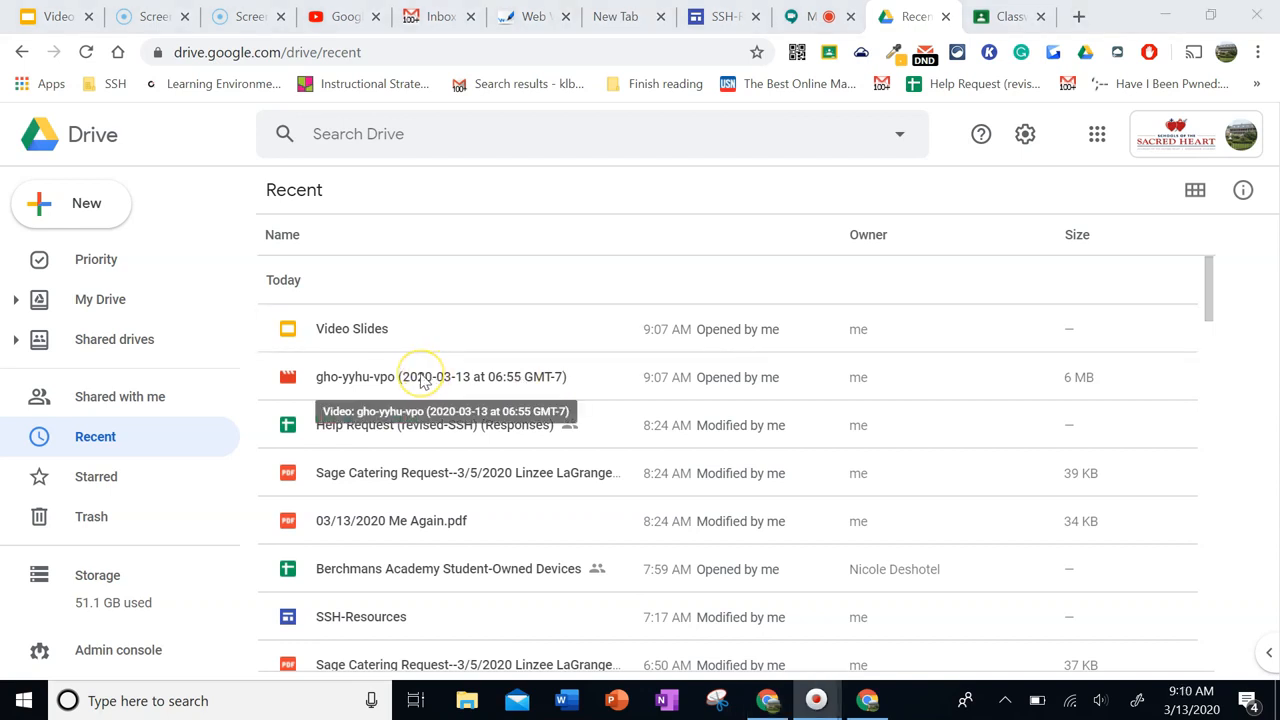
double_click(420, 376)
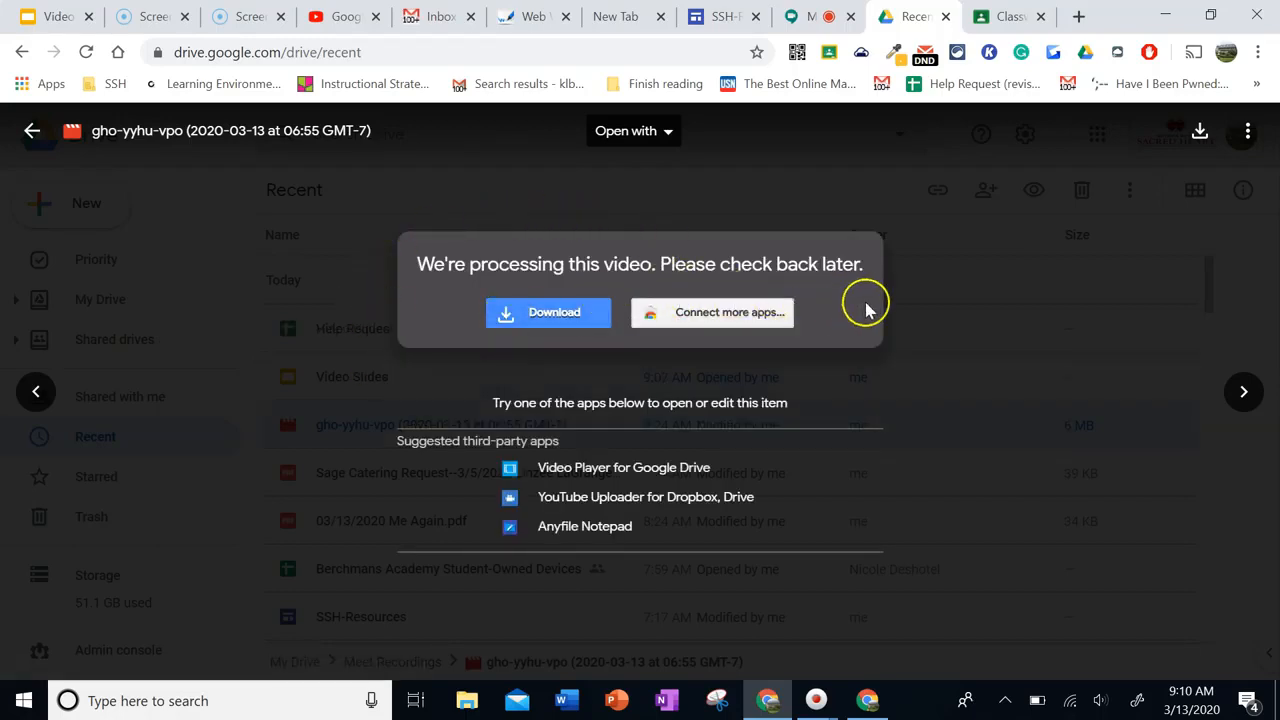
mouse_move(840, 190)
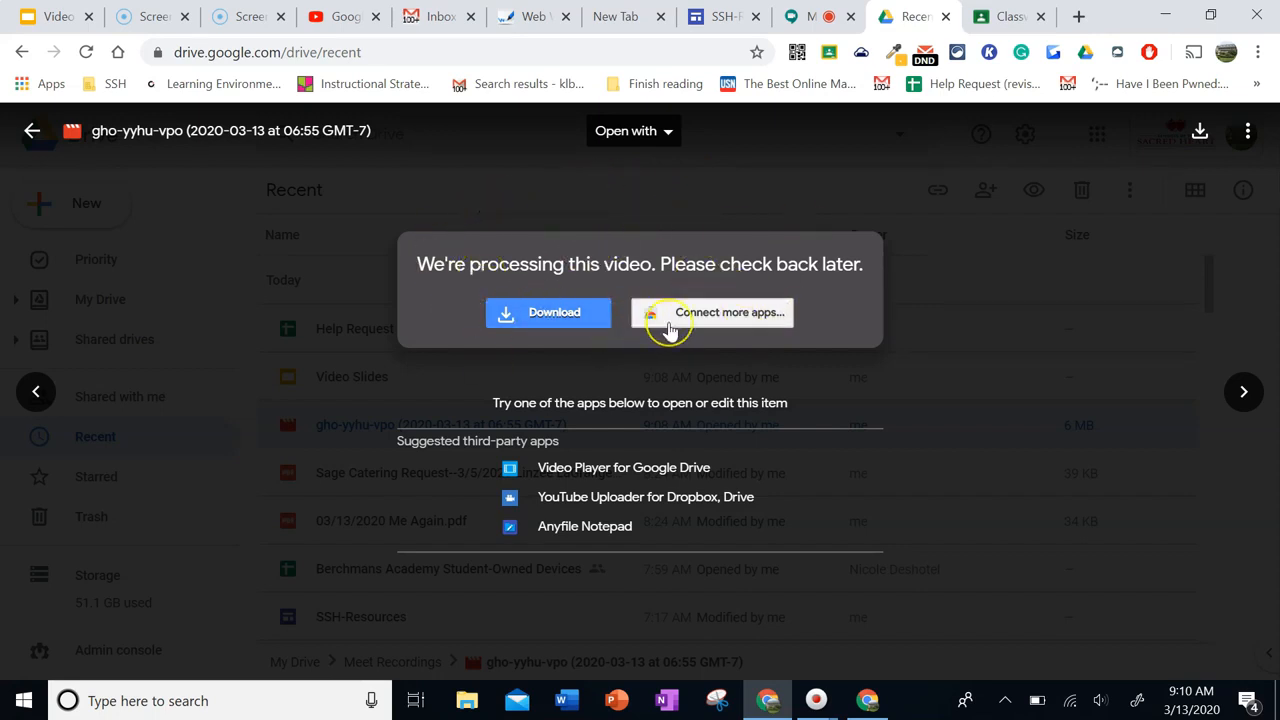
mouse_move(350, 236)
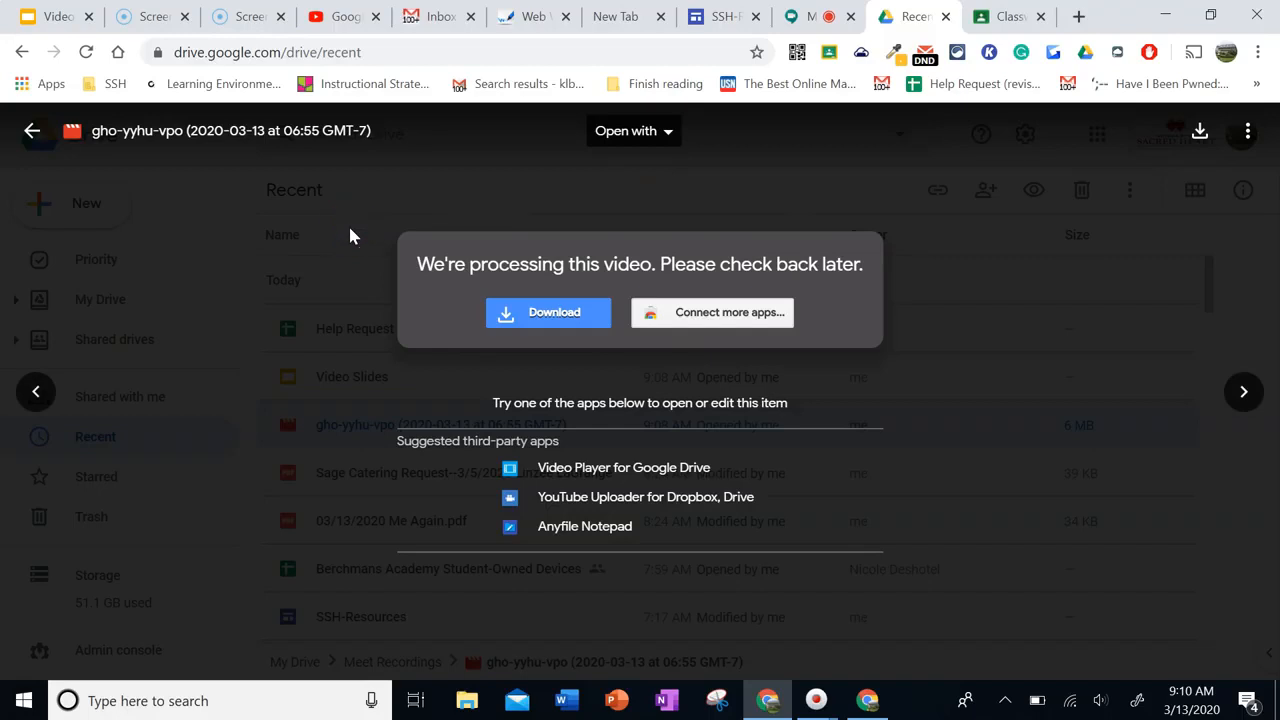
mouse_move(72, 152)
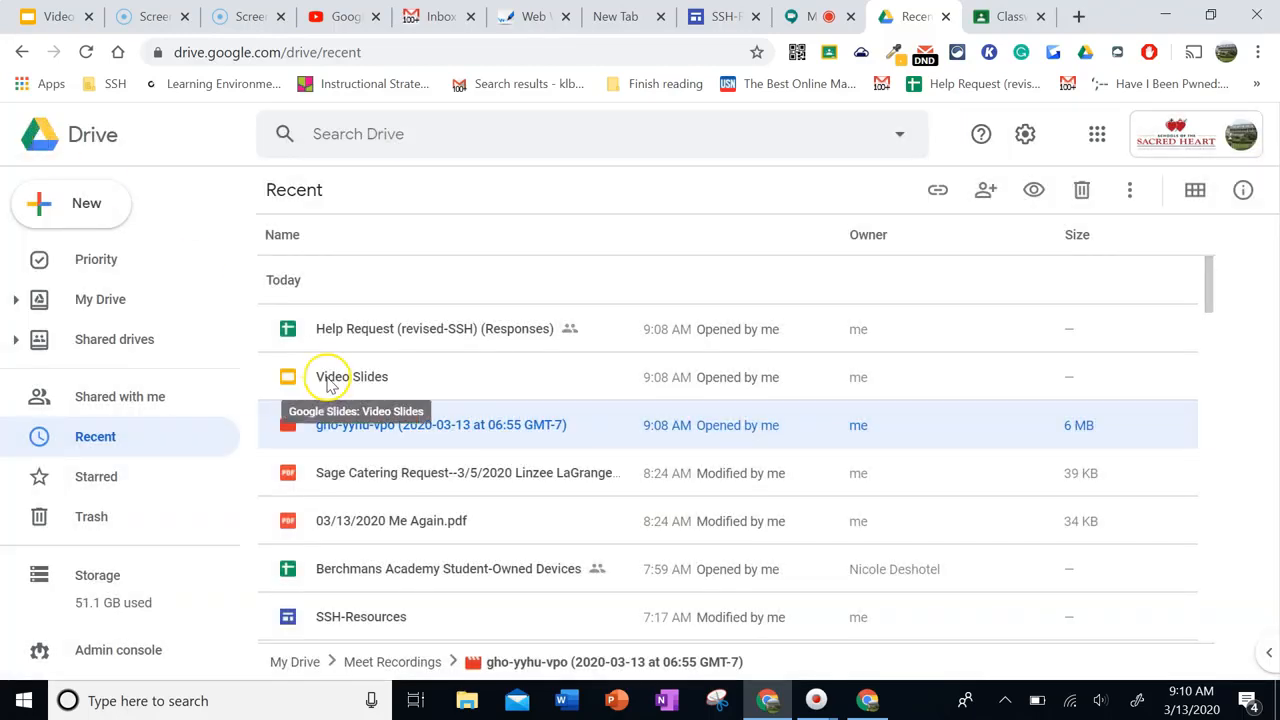
mouse_move(956, 178)
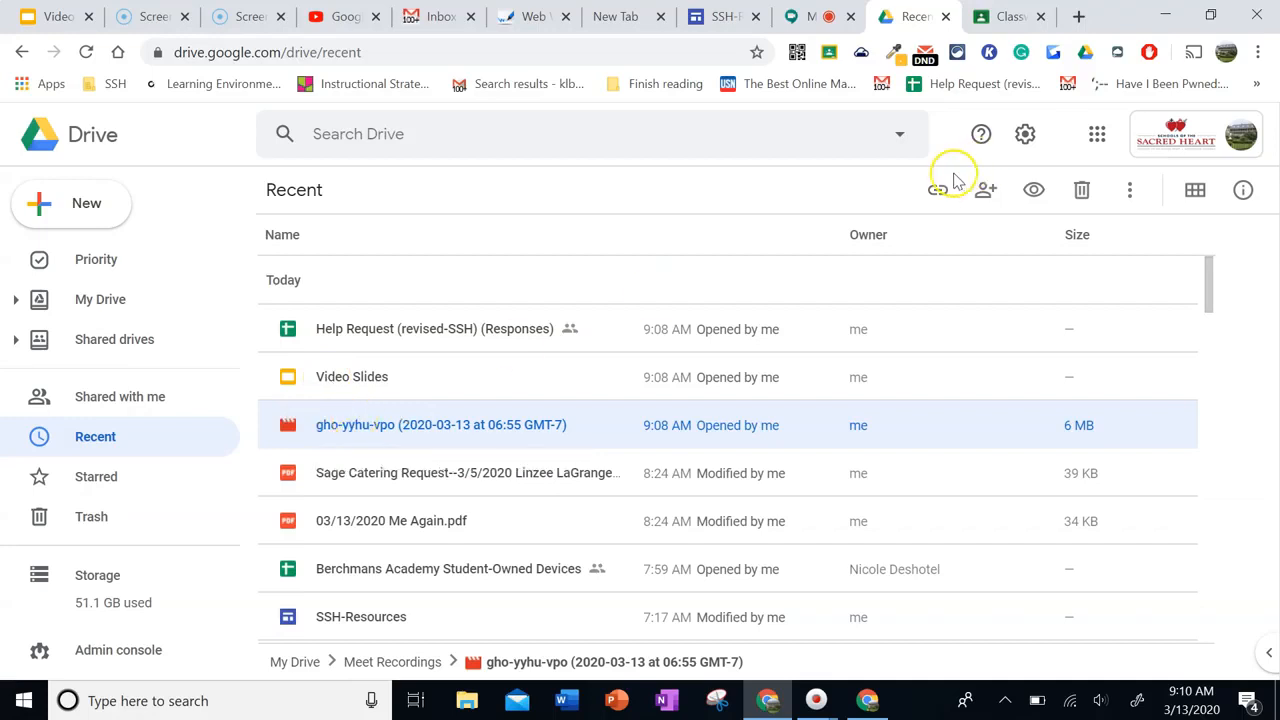
Turn on link sharing for the recording so anyone at Schools of the Sacred Heart can view it
left_click(936, 190)
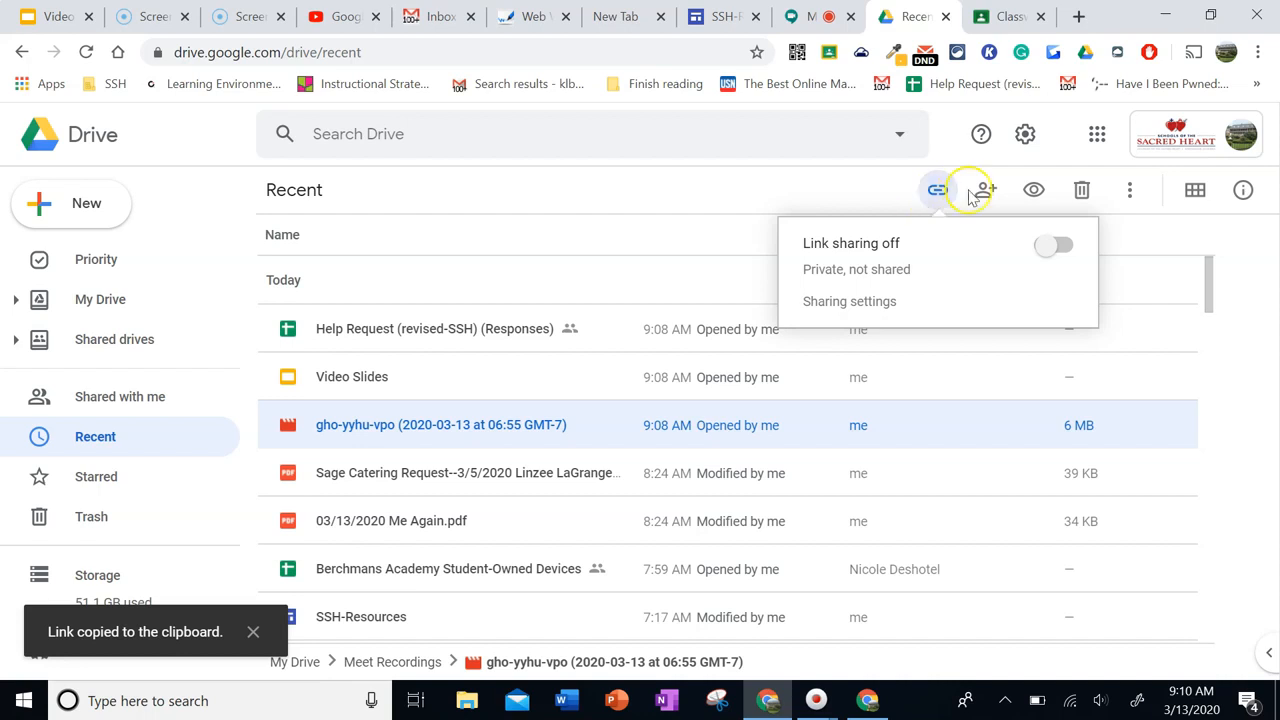
mouse_move(356, 424)
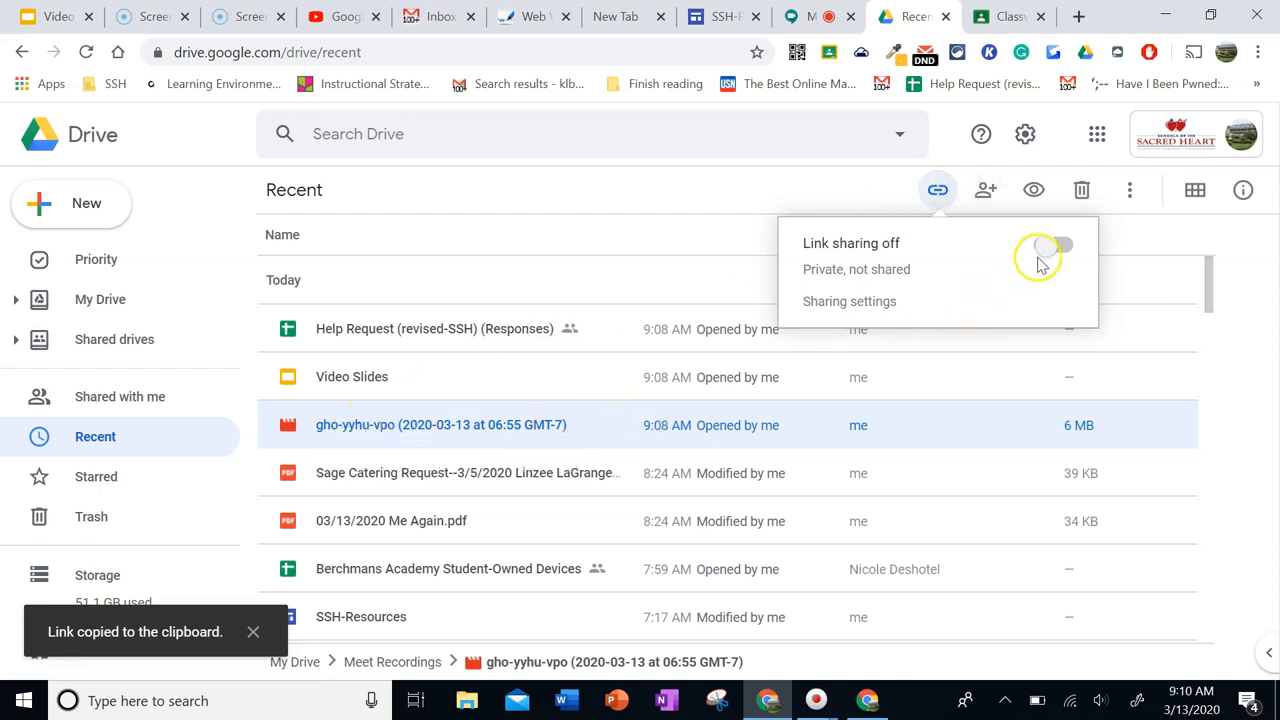
left_click(1056, 244)
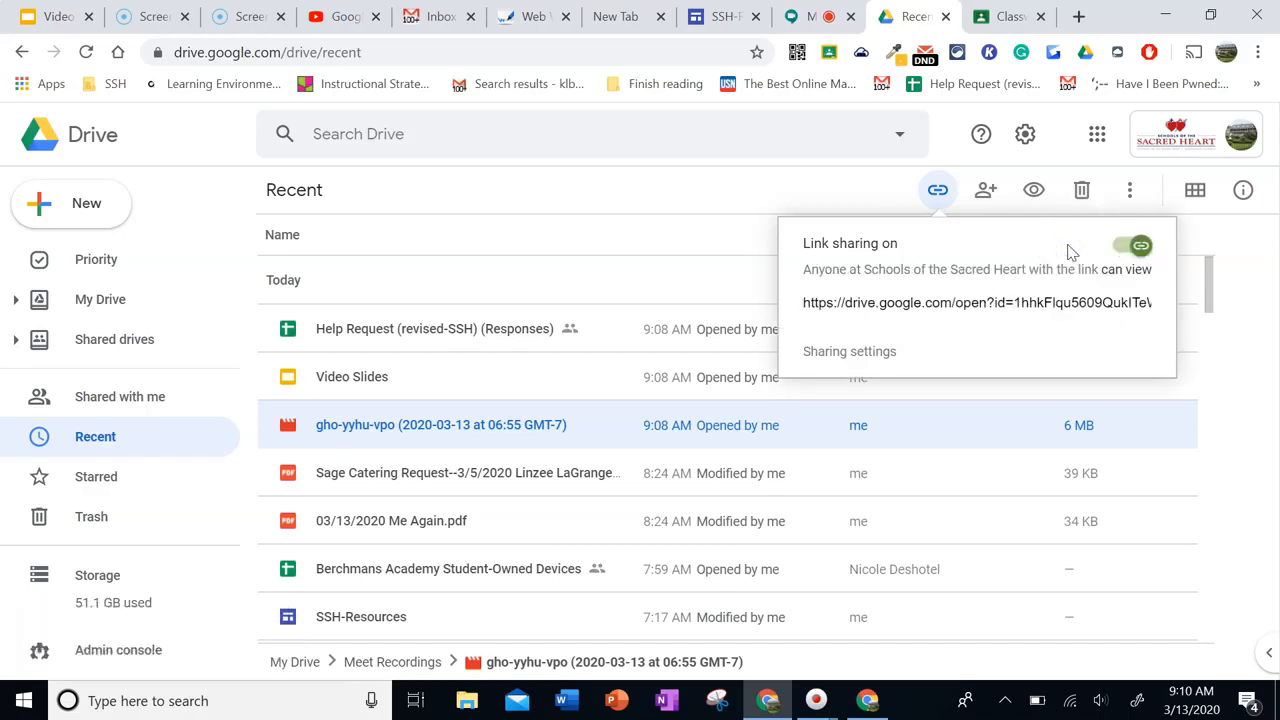
left_click(1132, 244)
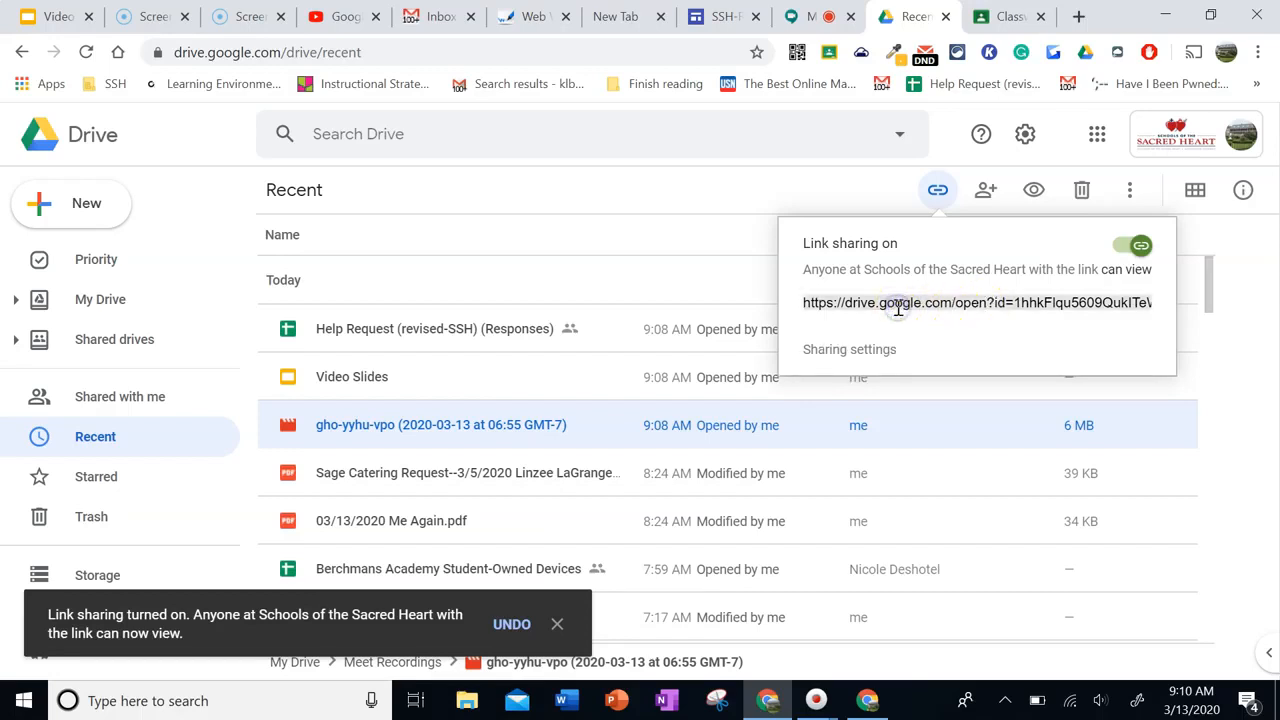
mouse_move(1032, 278)
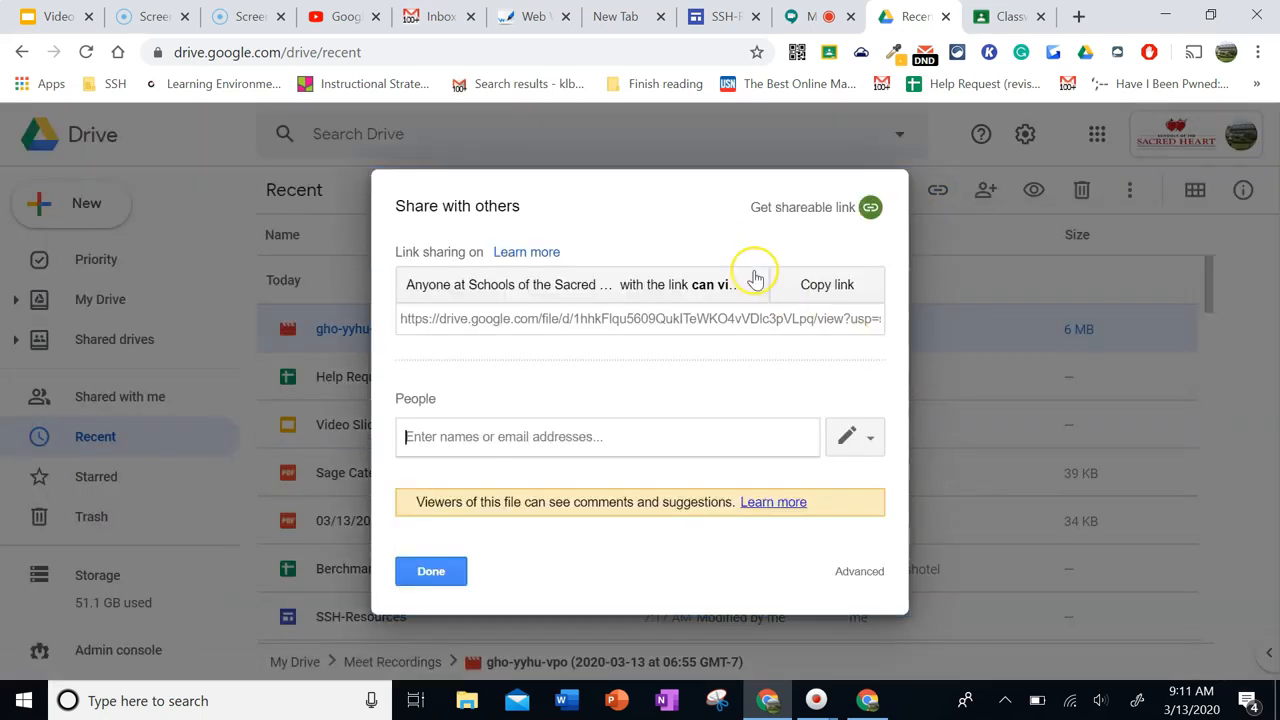
Review and save the school-only link sharing settings, then copy the recording's shareable link
left_click(756, 284)
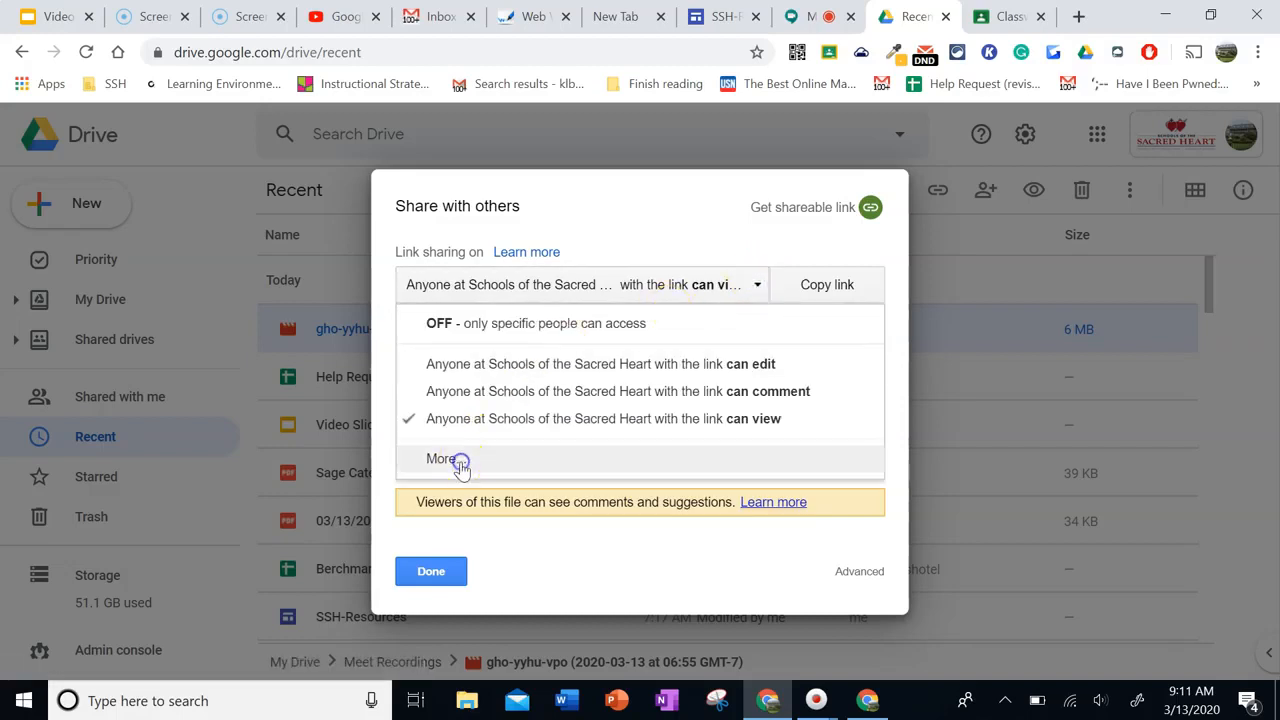
left_click(440, 458)
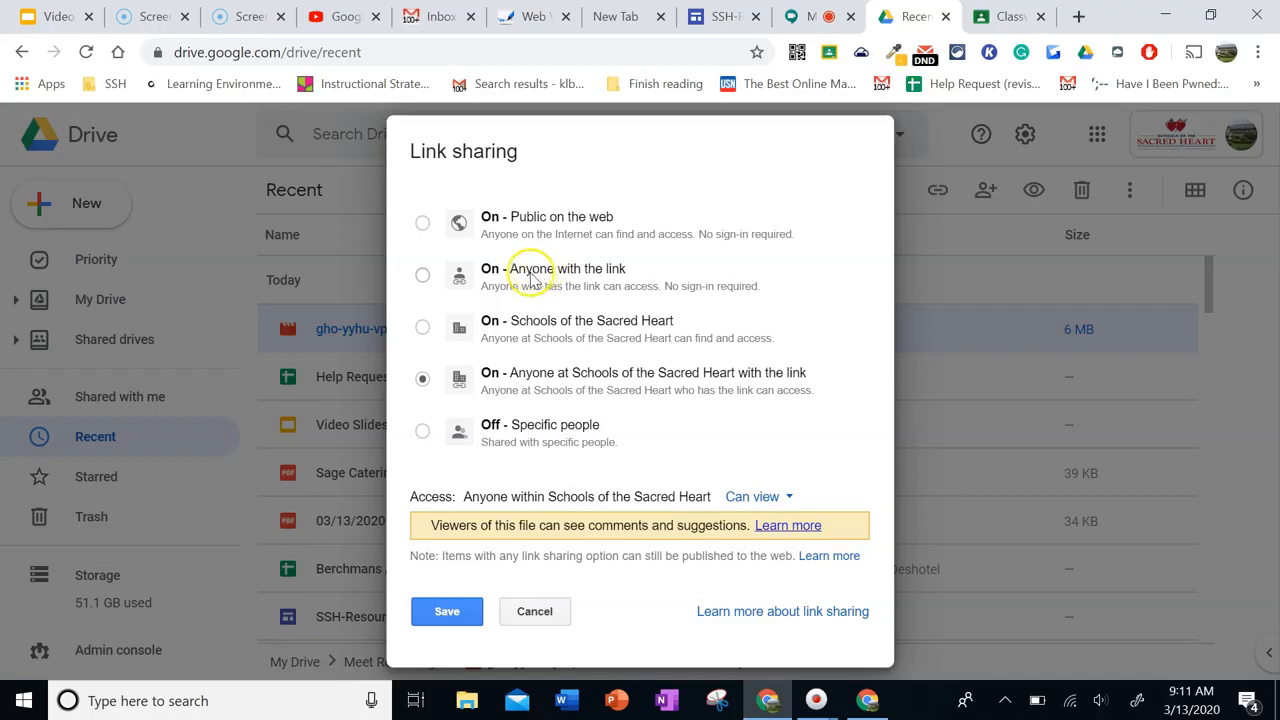
mouse_move(526, 304)
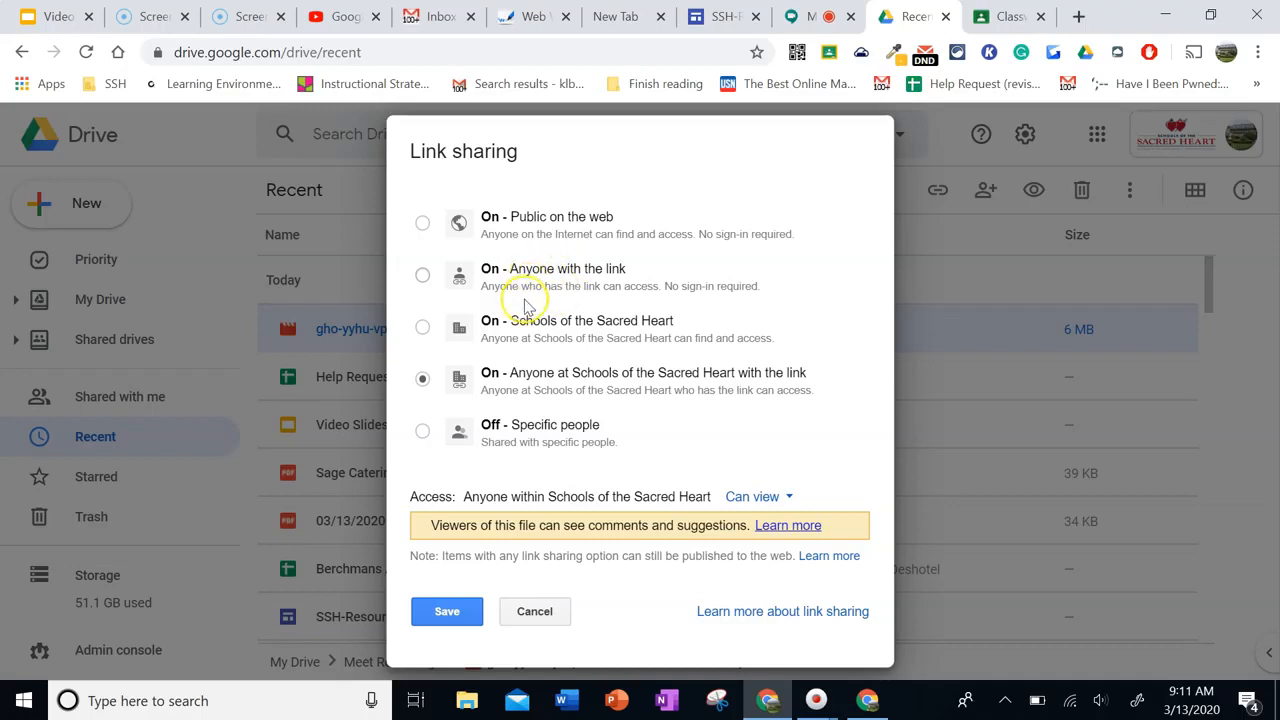
mouse_move(520, 288)
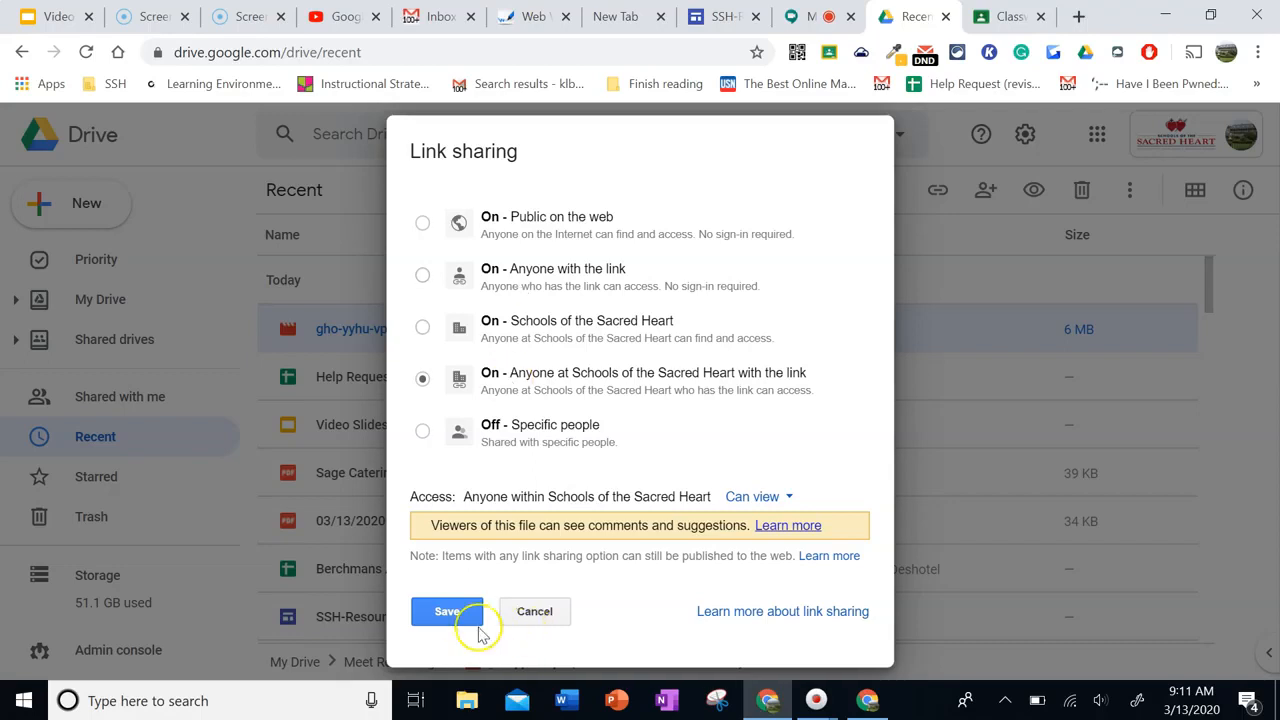
left_click(448, 612)
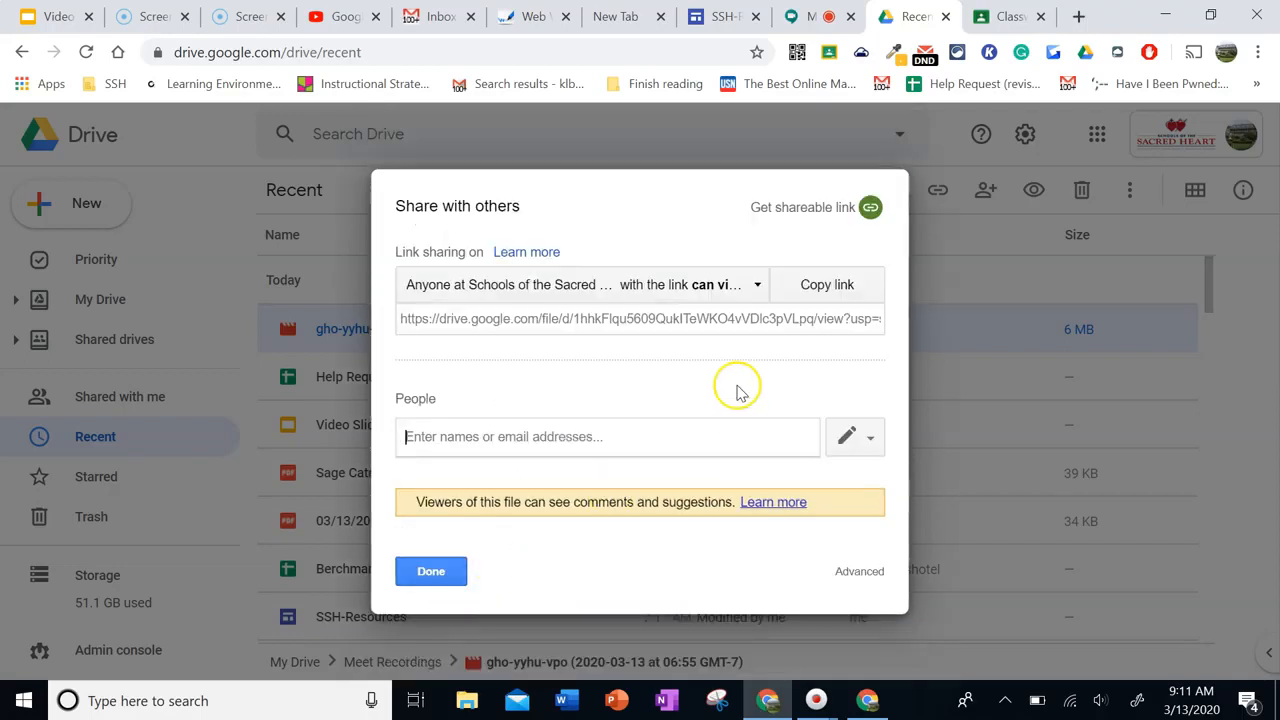
left_click(826, 284)
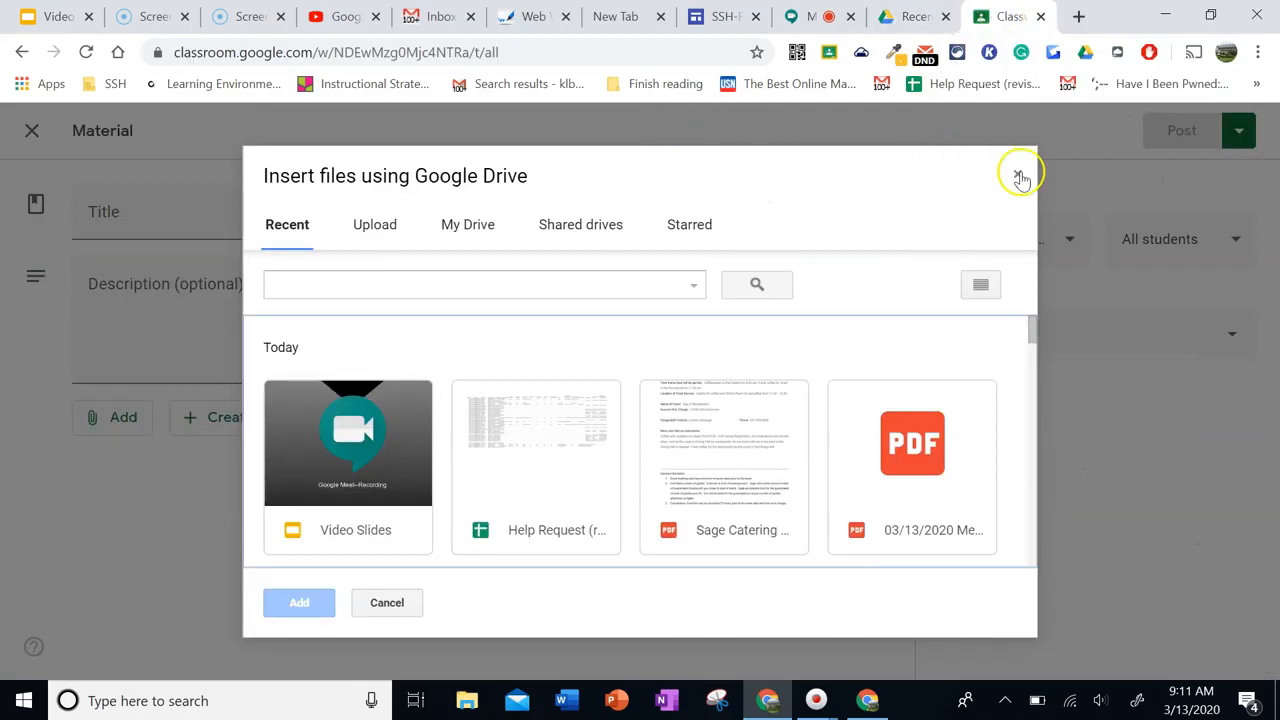
Discard the draft material, go to Training Resources Classwork and bring up the Create post types
left_click(1020, 172)
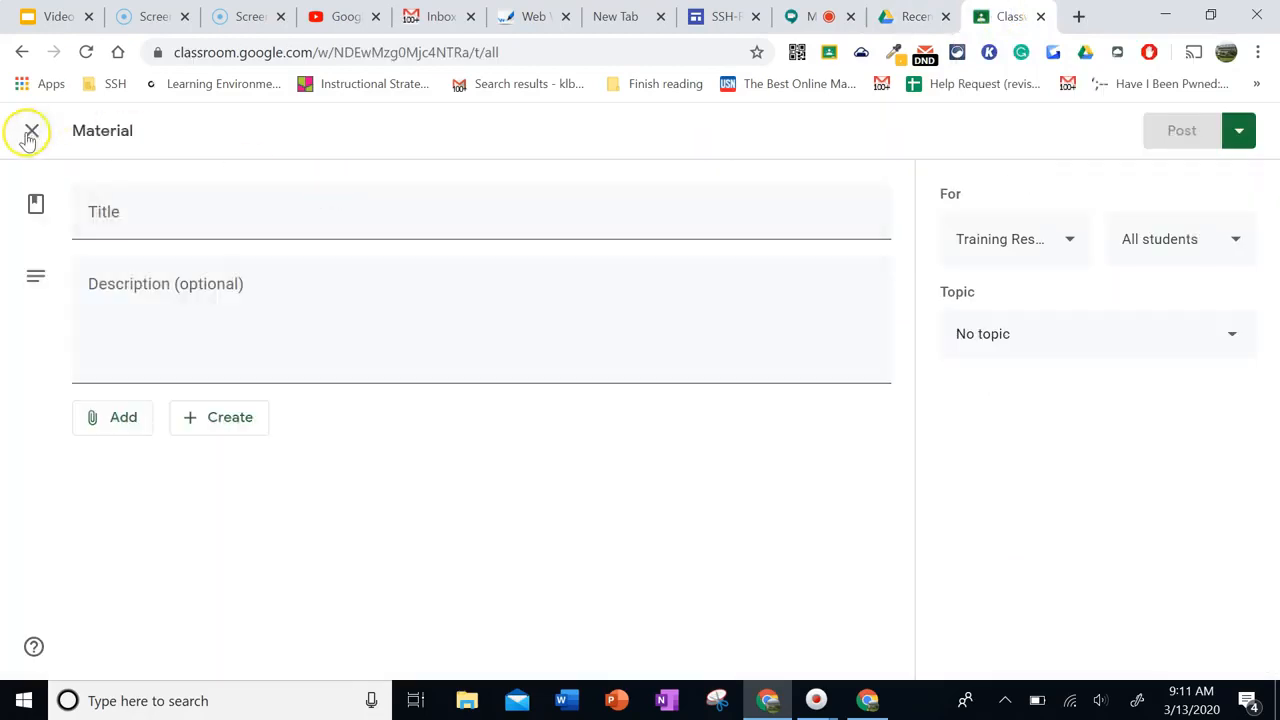
left_click(32, 132)
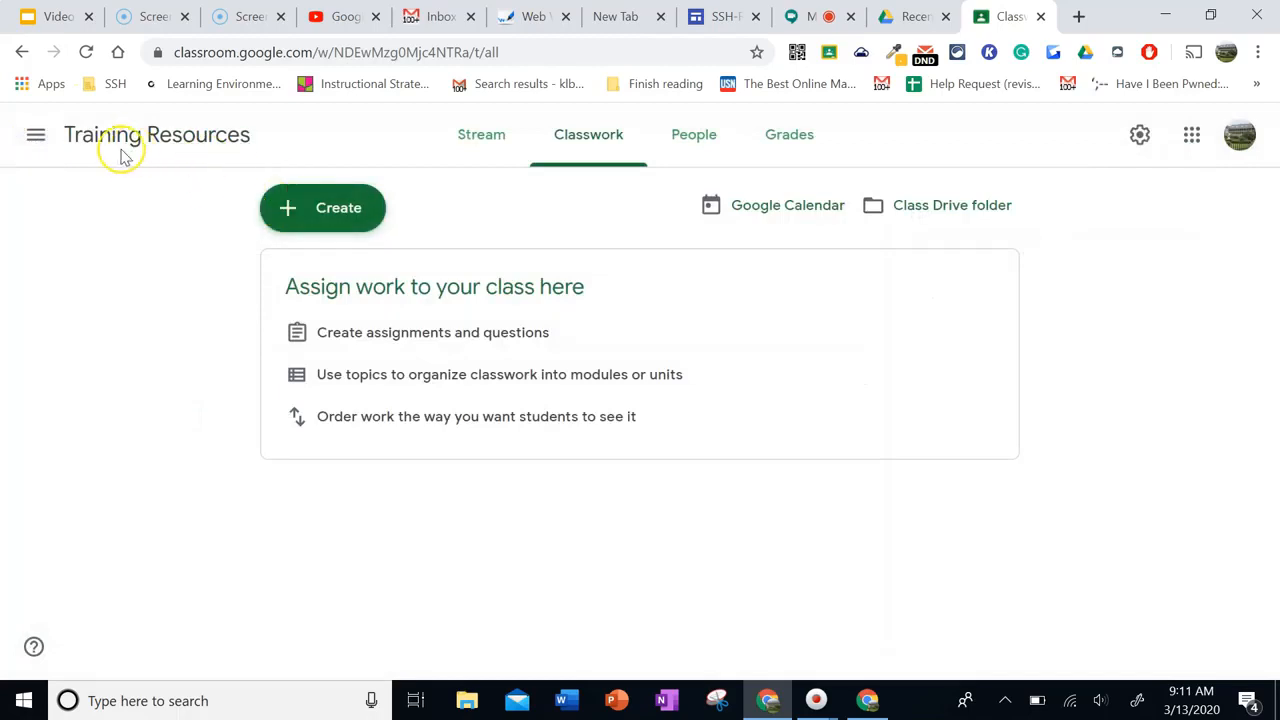
mouse_move(316, 212)
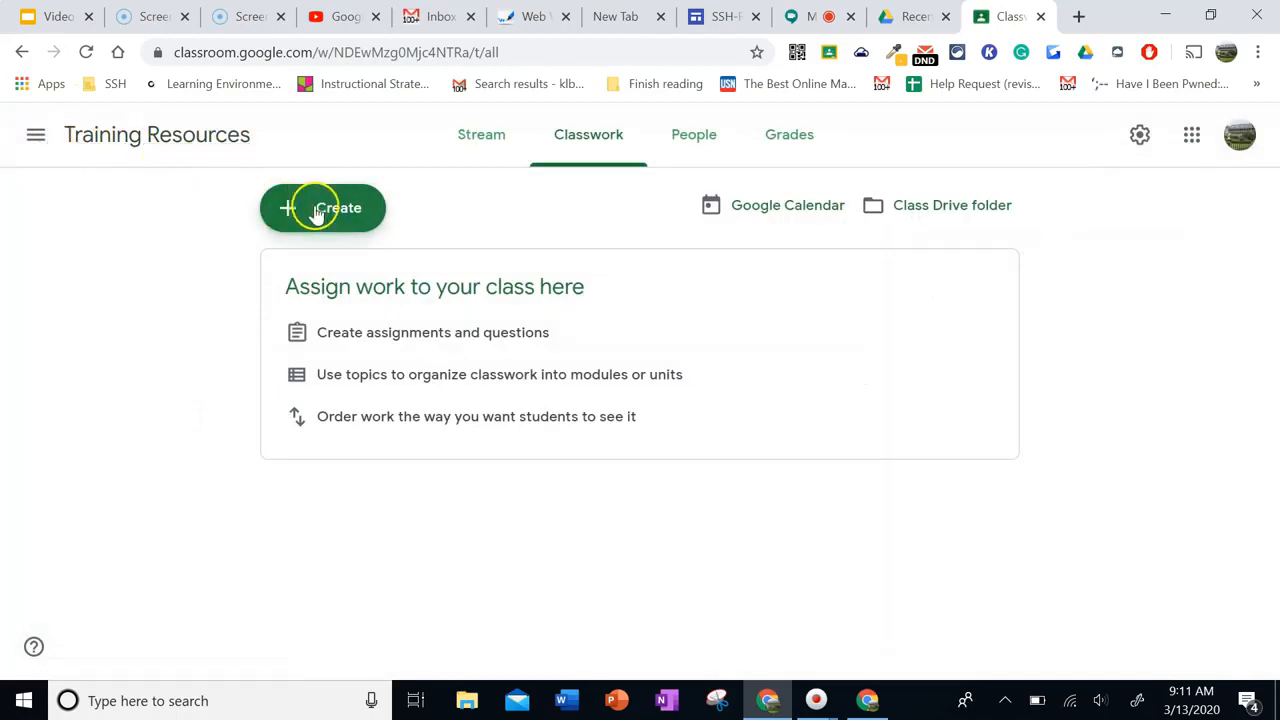
left_click(36, 134)
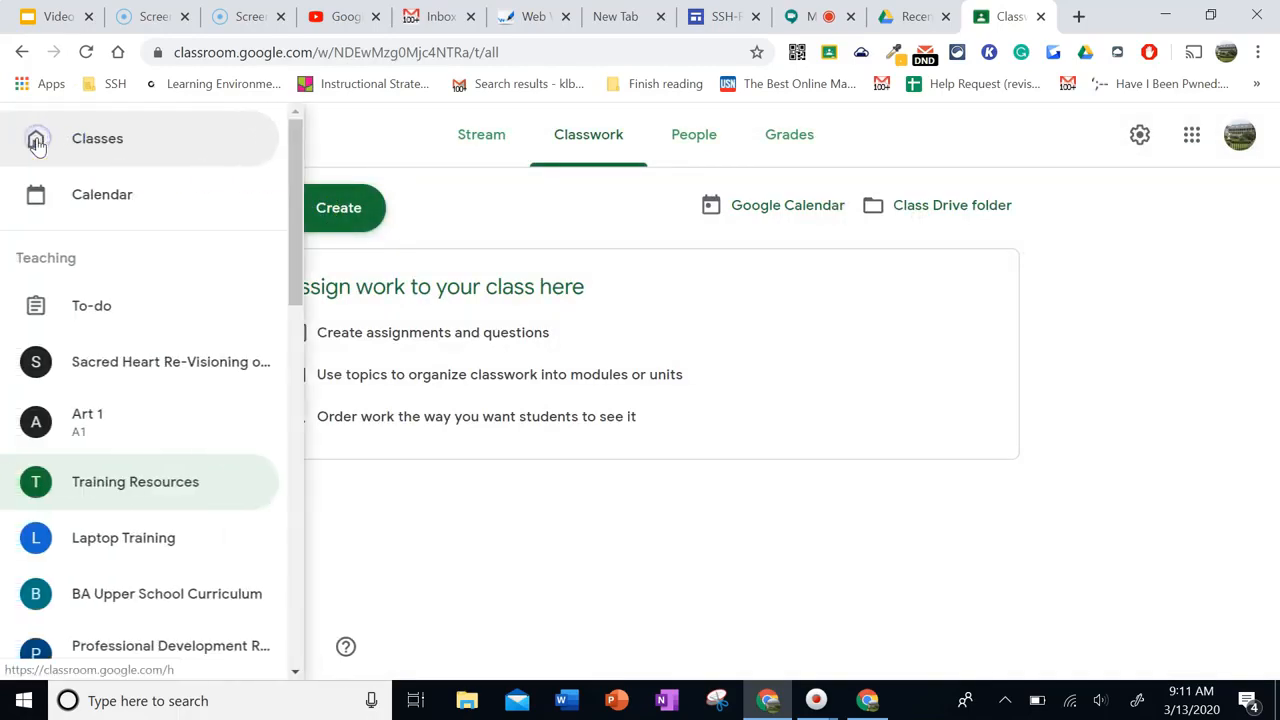
left_click(136, 482)
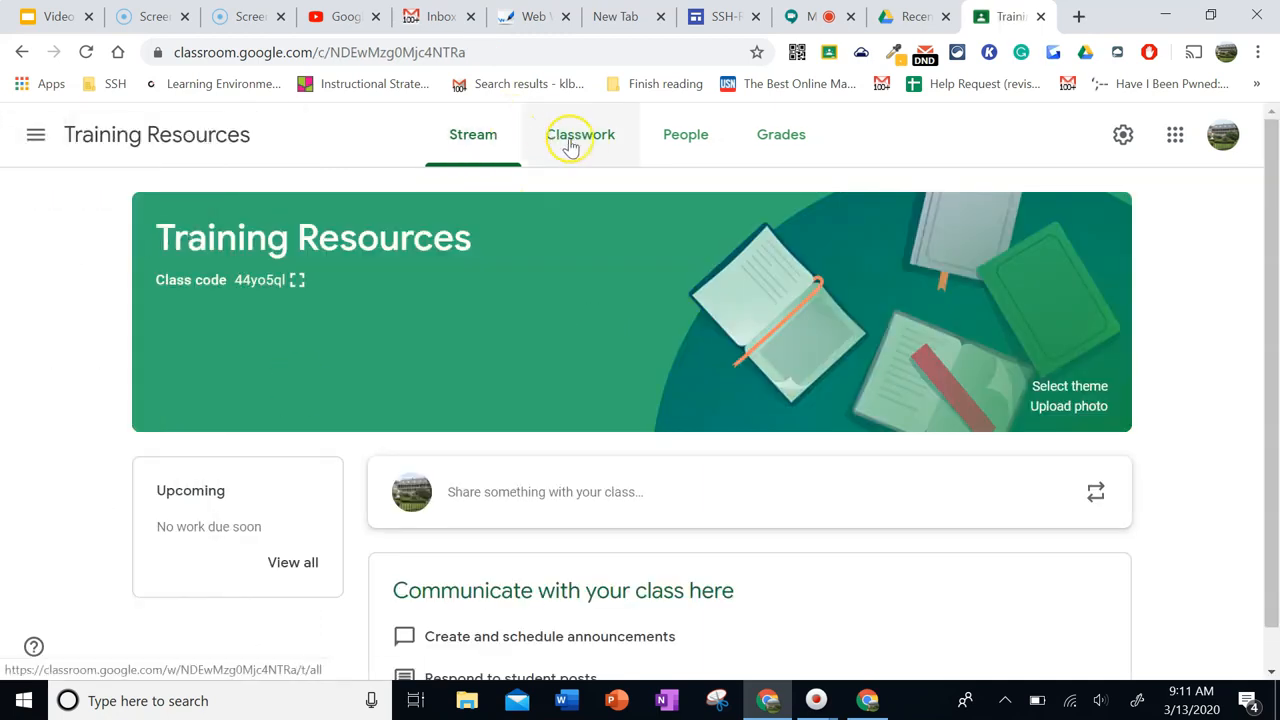
left_click(580, 134)
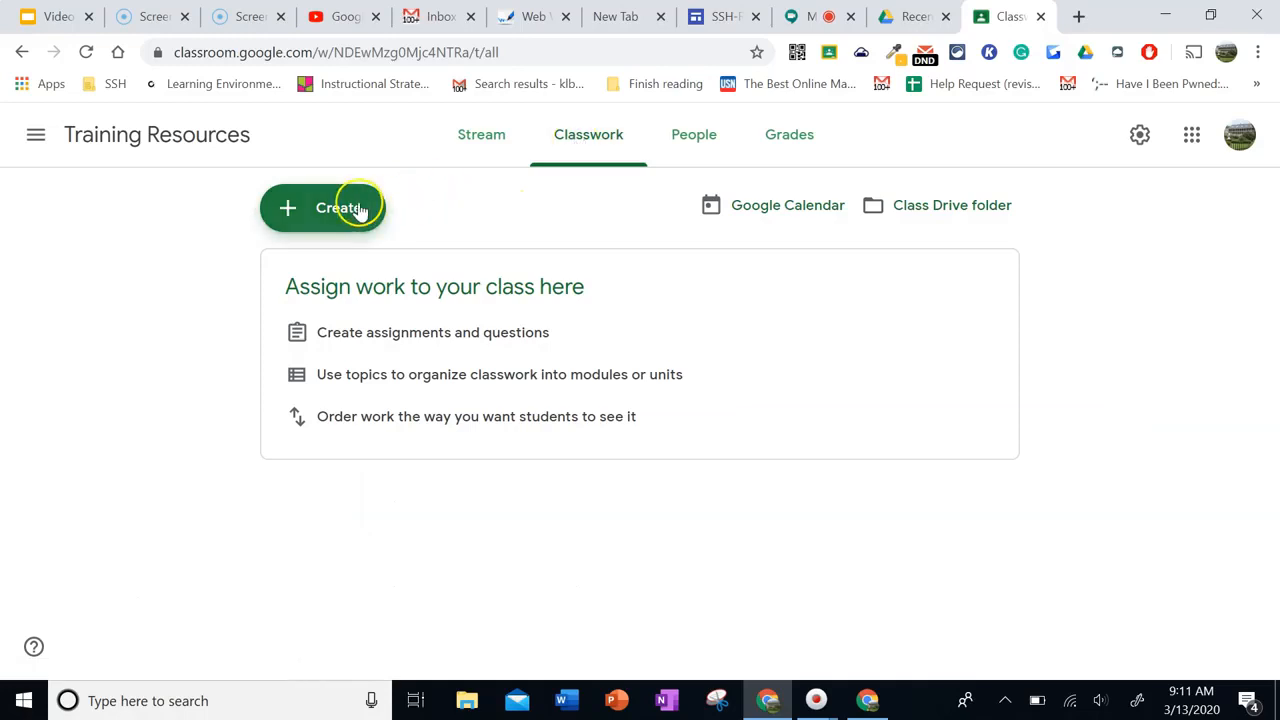
left_click(322, 206)
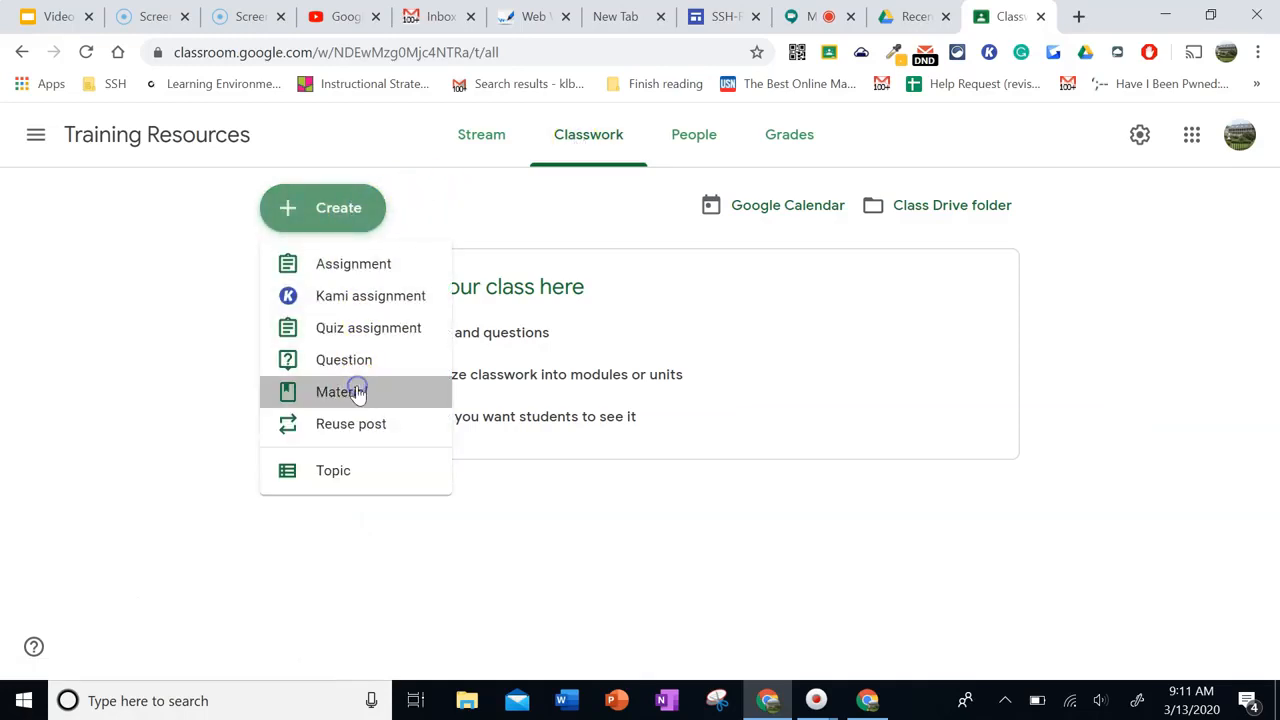
Start a new Material post titled 'Recording in Google Meet'
left_click(340, 392)
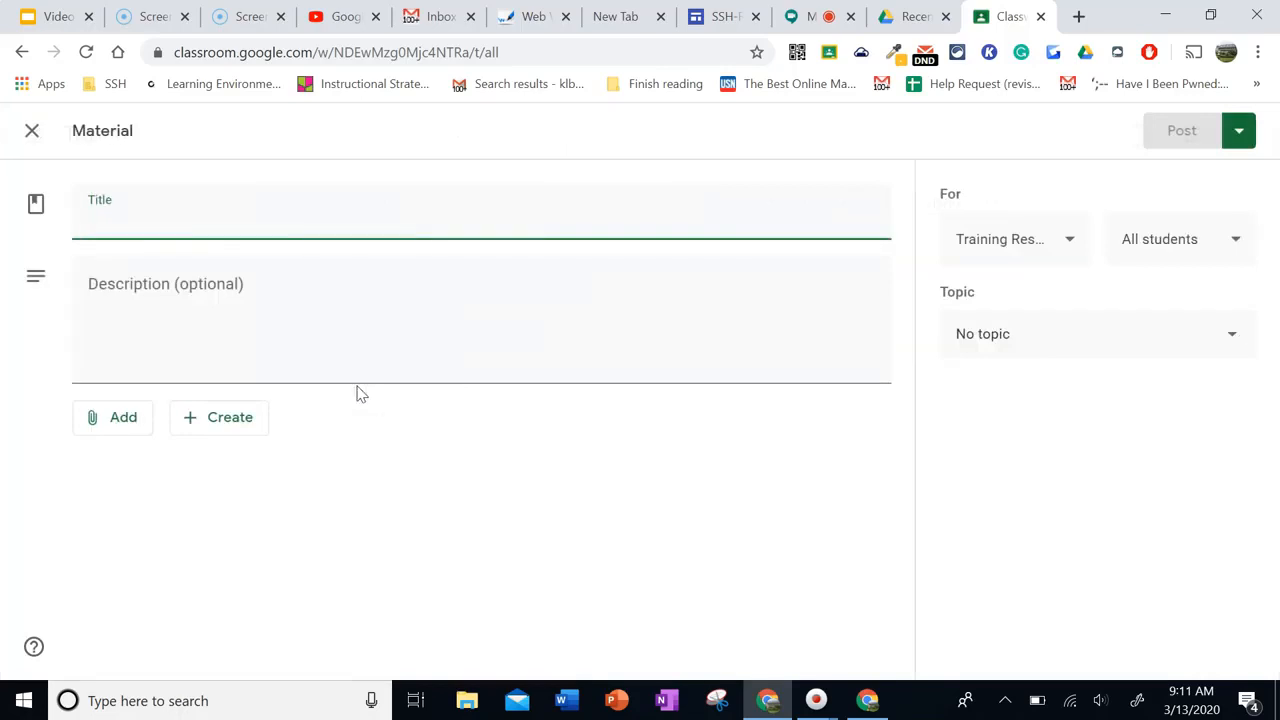
type("Recording in Google M")
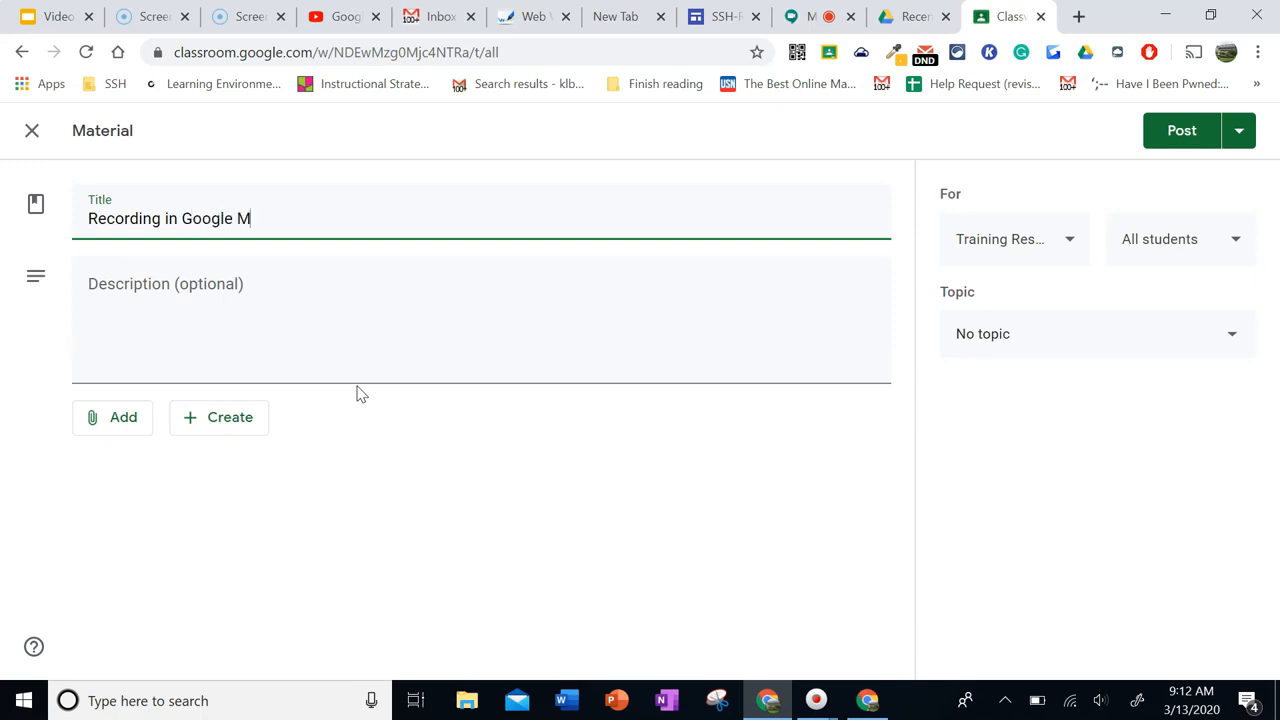
type("eet")
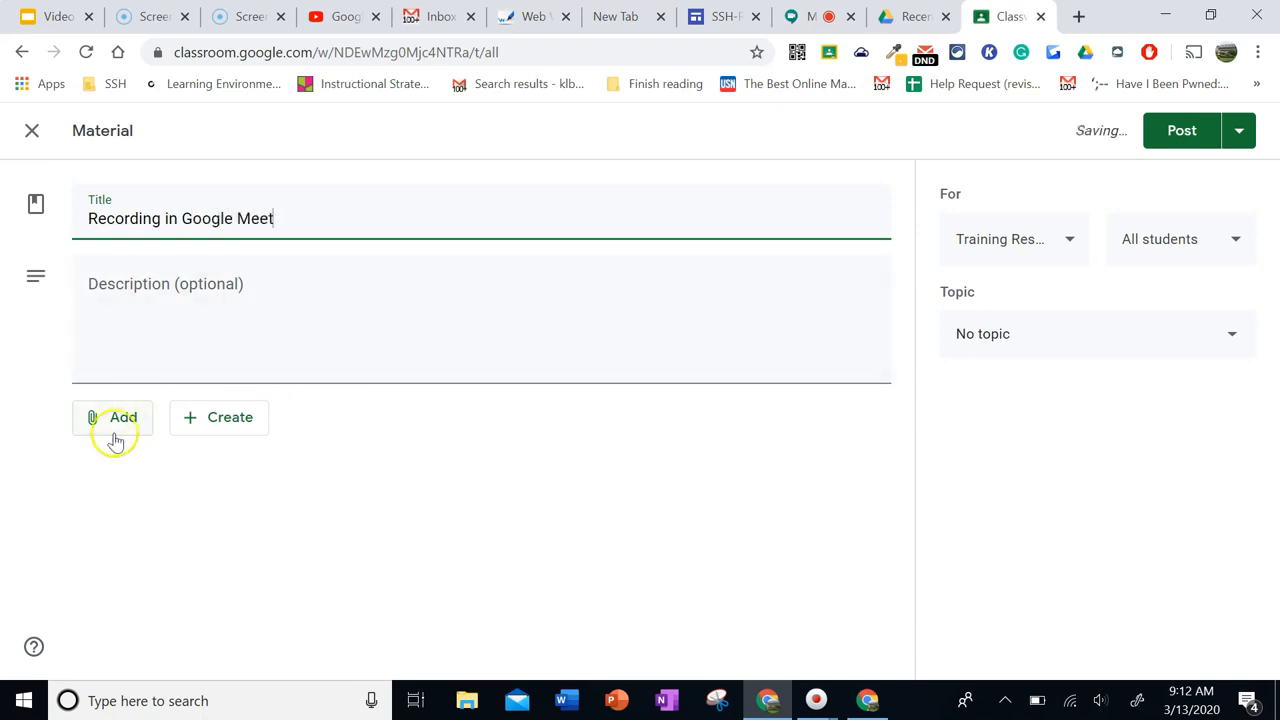
Attach the copied Drive recording link to the material as a Link attachment
left_click(112, 418)
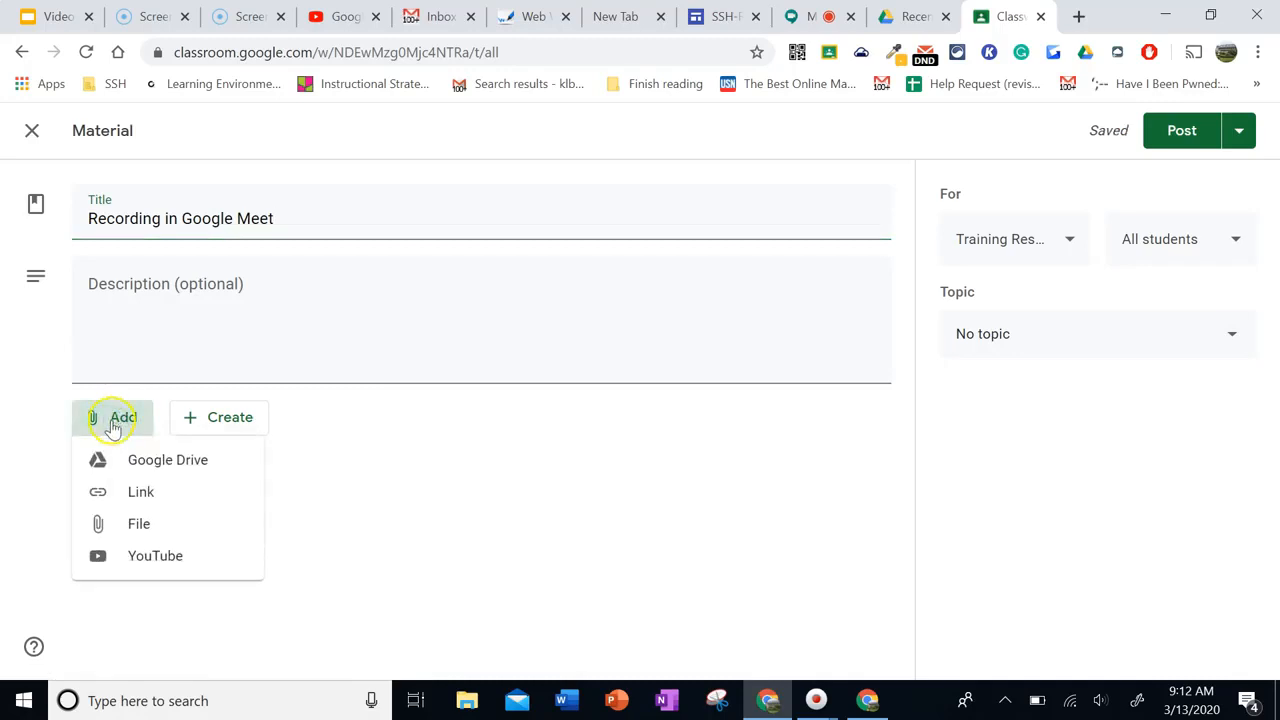
mouse_move(152, 460)
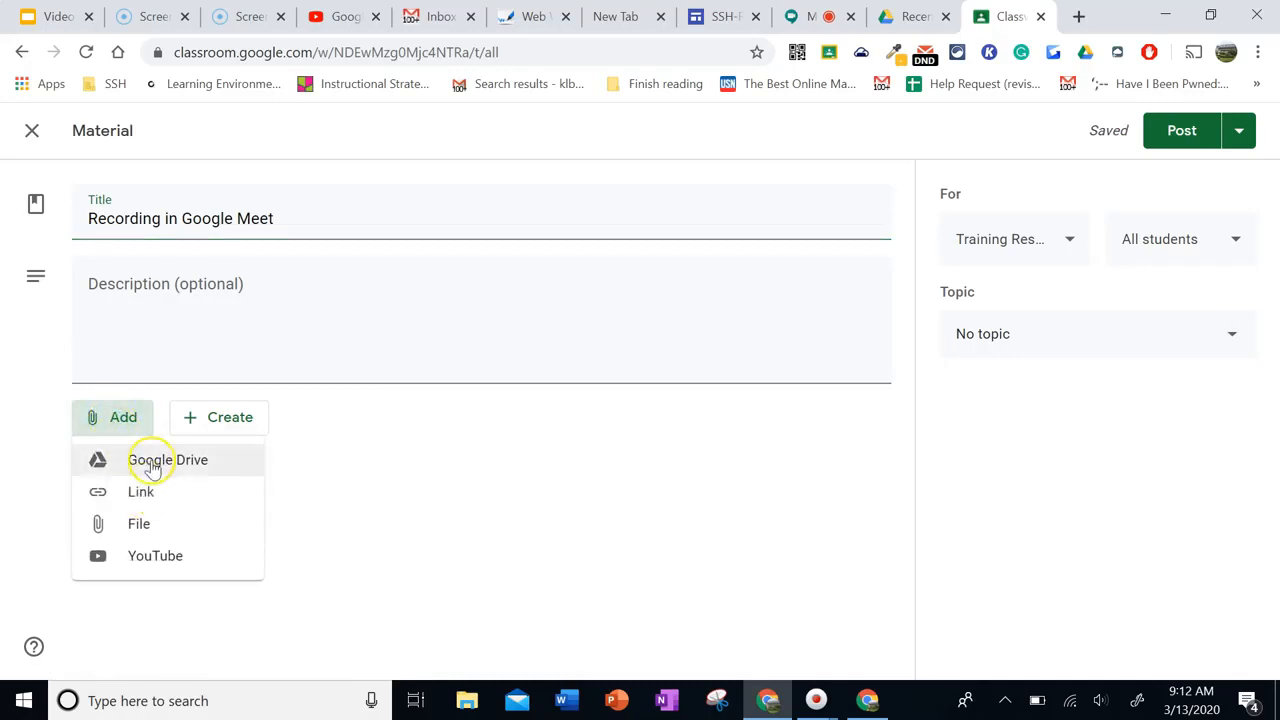
mouse_move(148, 492)
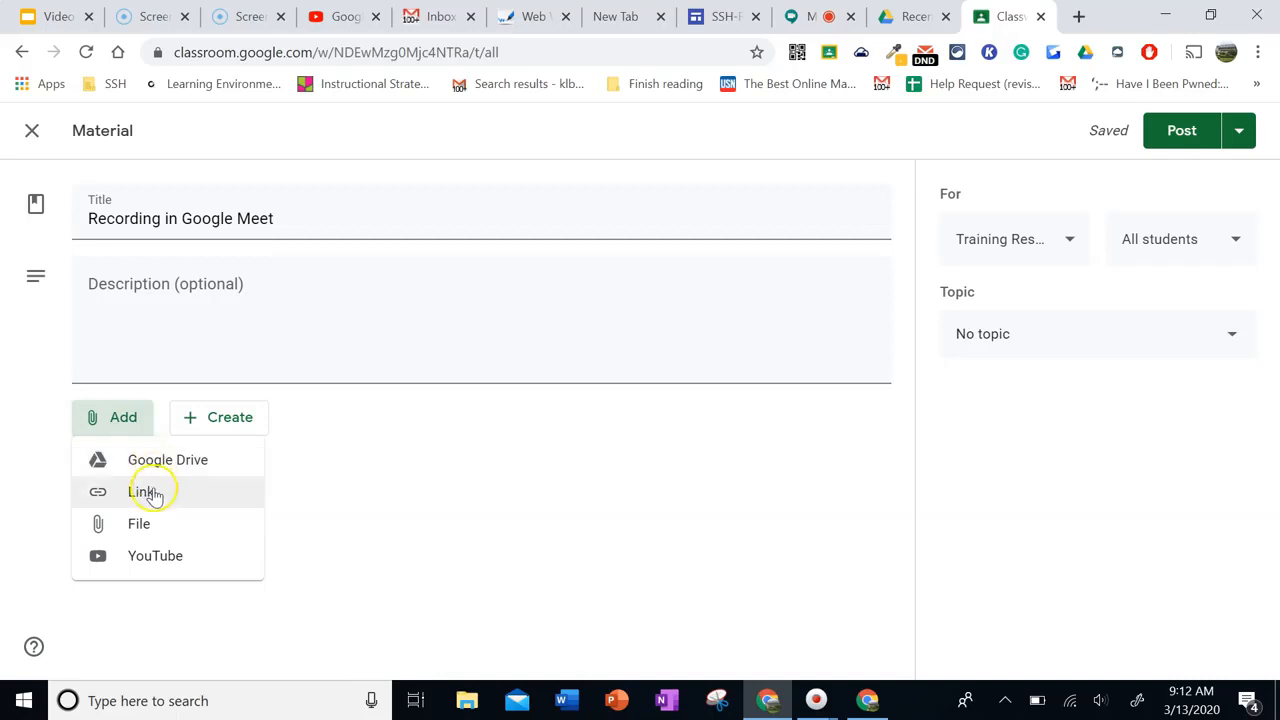
left_click(144, 492)
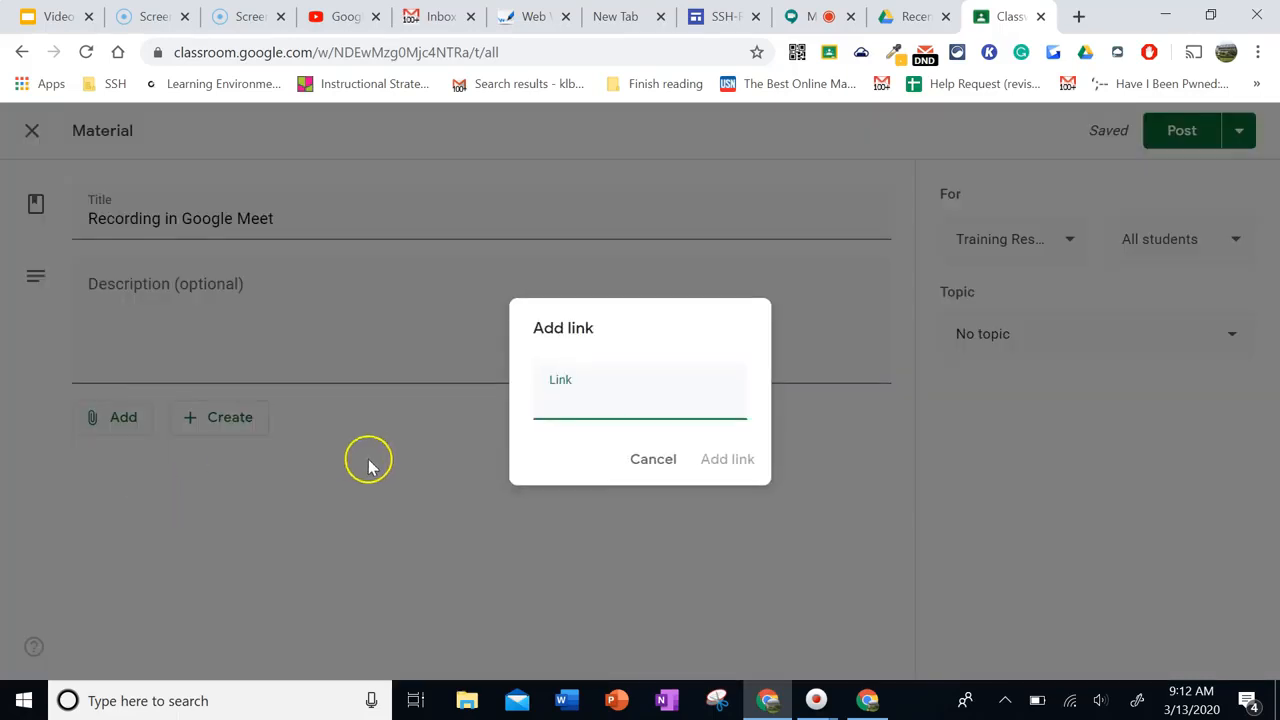
type("pVLpq/view?usp=sharing")
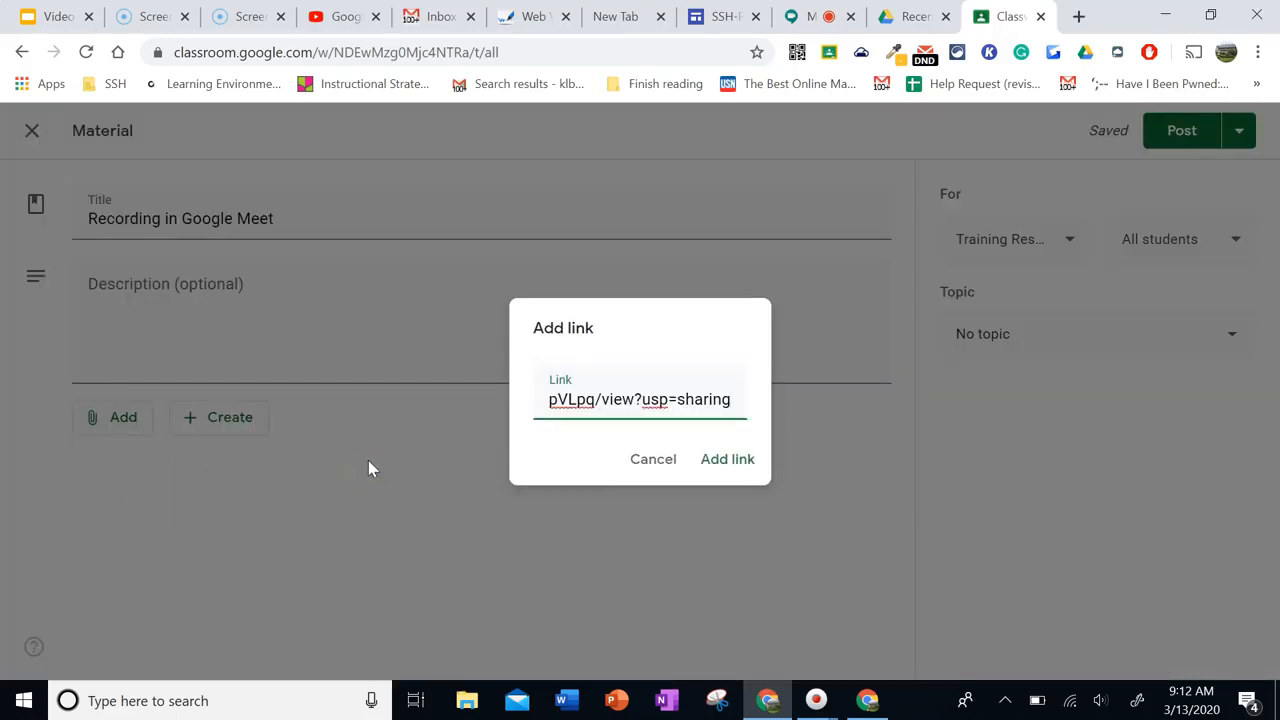
left_click(728, 458)
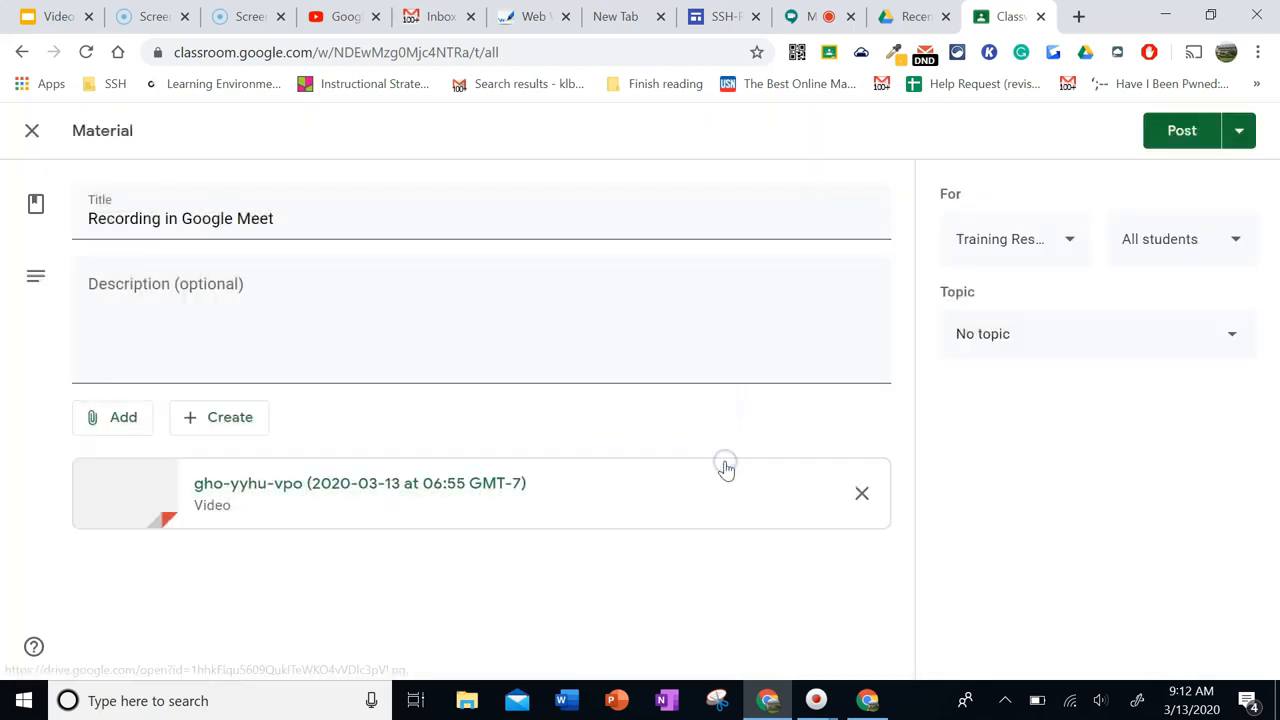